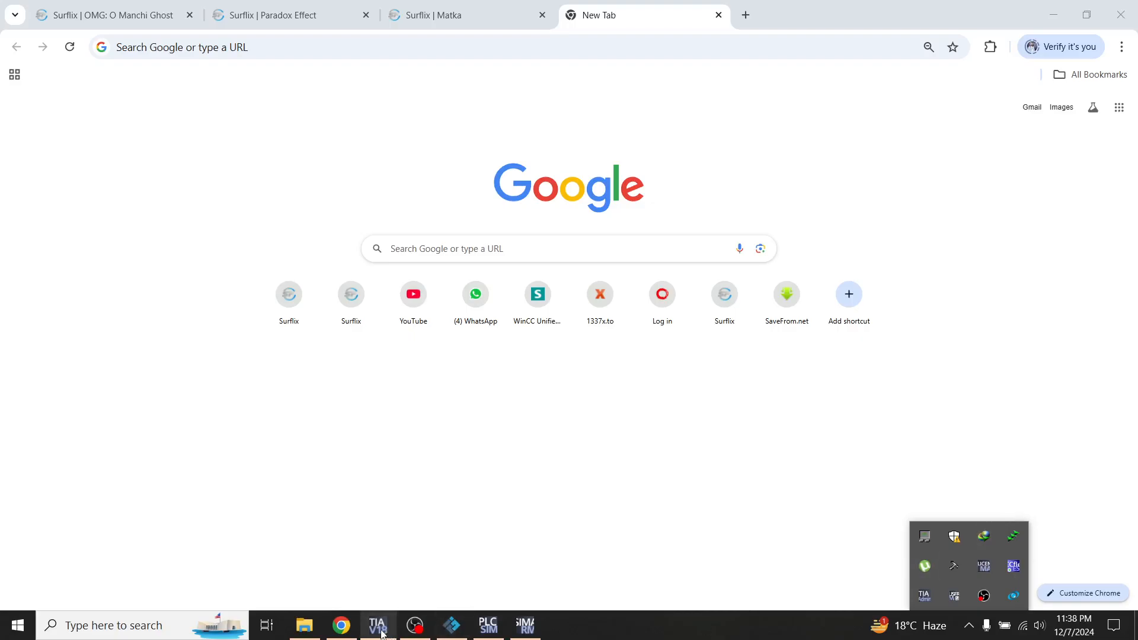
Bring the TIA Portal V18 project window to the front from the taskbar.
click(377, 625)
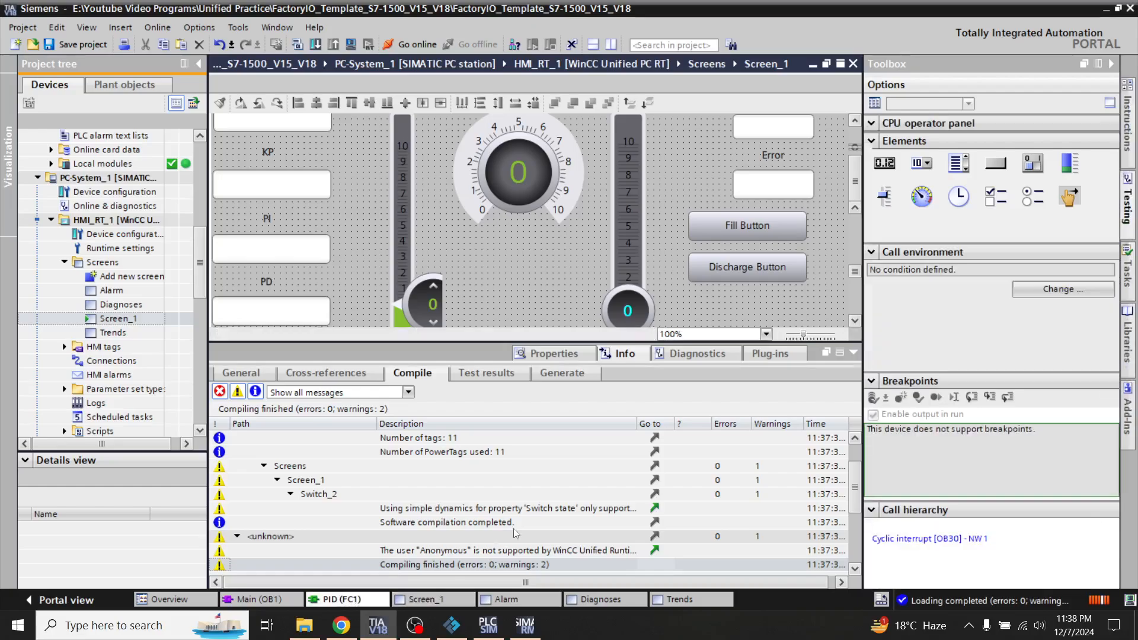
Show the PID (FC1) block and review its level-compare Networks 3–5 and the Tag_10 network, dismissing the download manager popup.
click(347, 598)
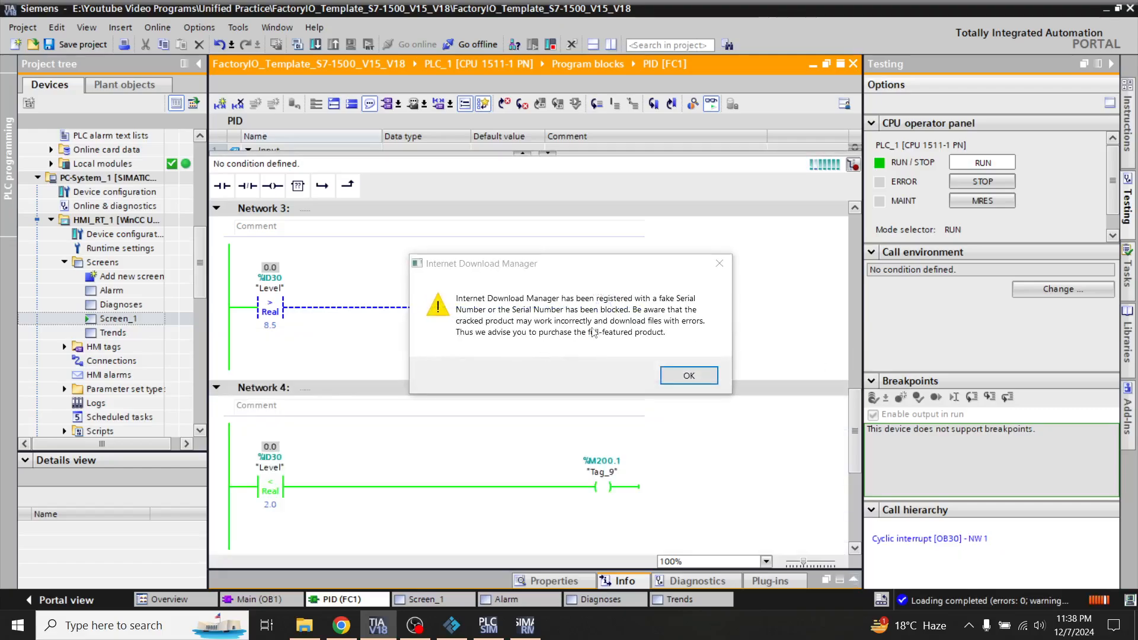
click(687, 375)
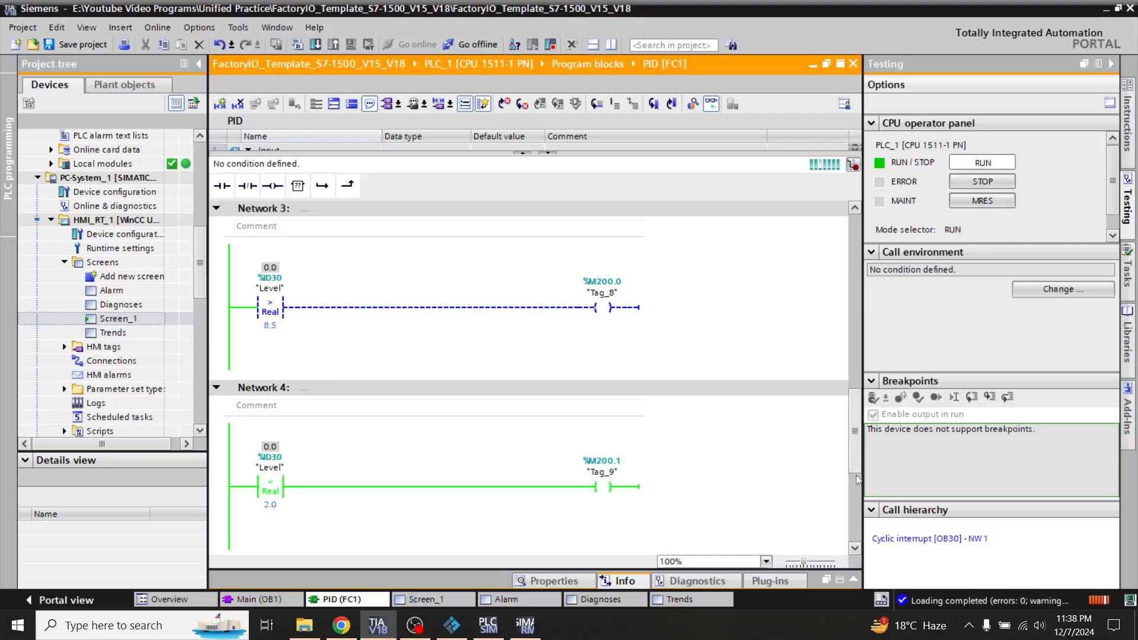
scroll(down, 3)
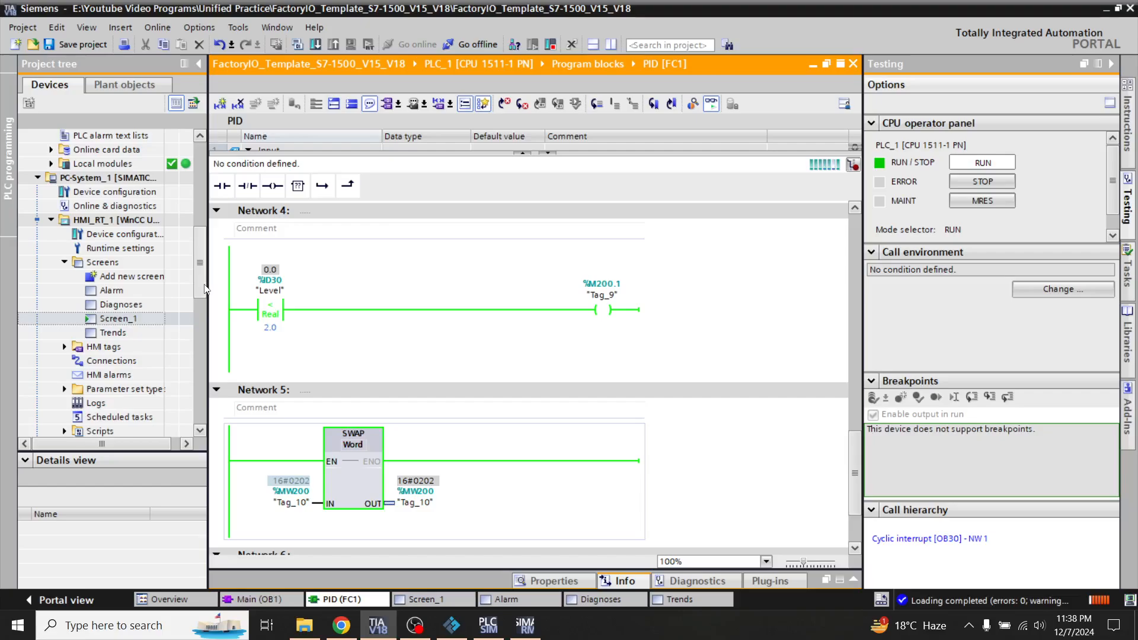
scroll(down, 3)
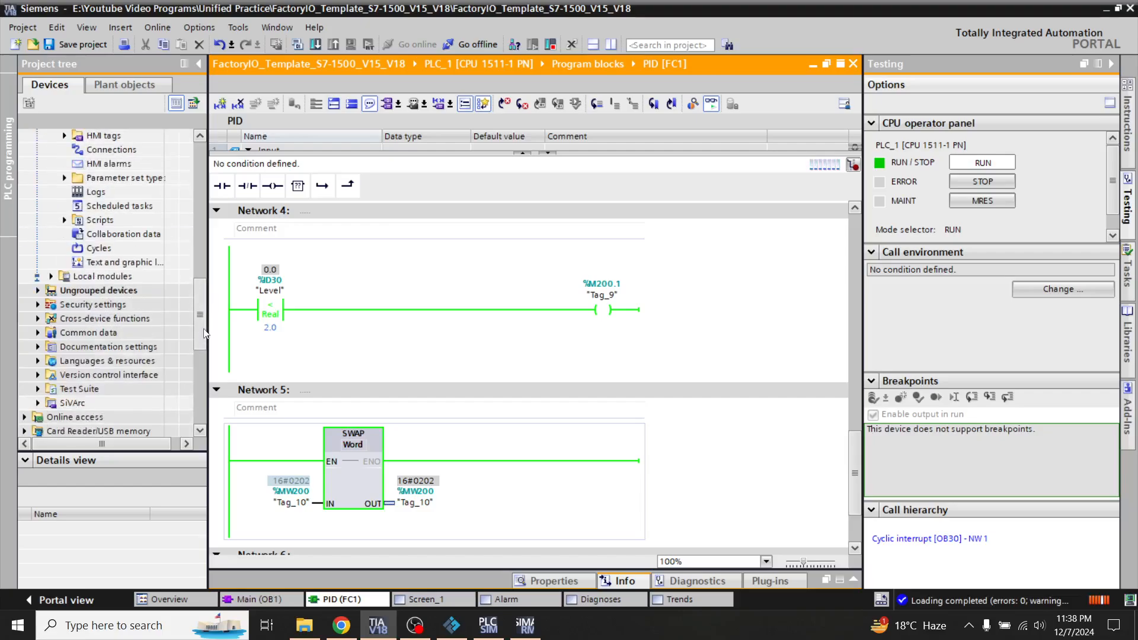
scroll(up, 3)
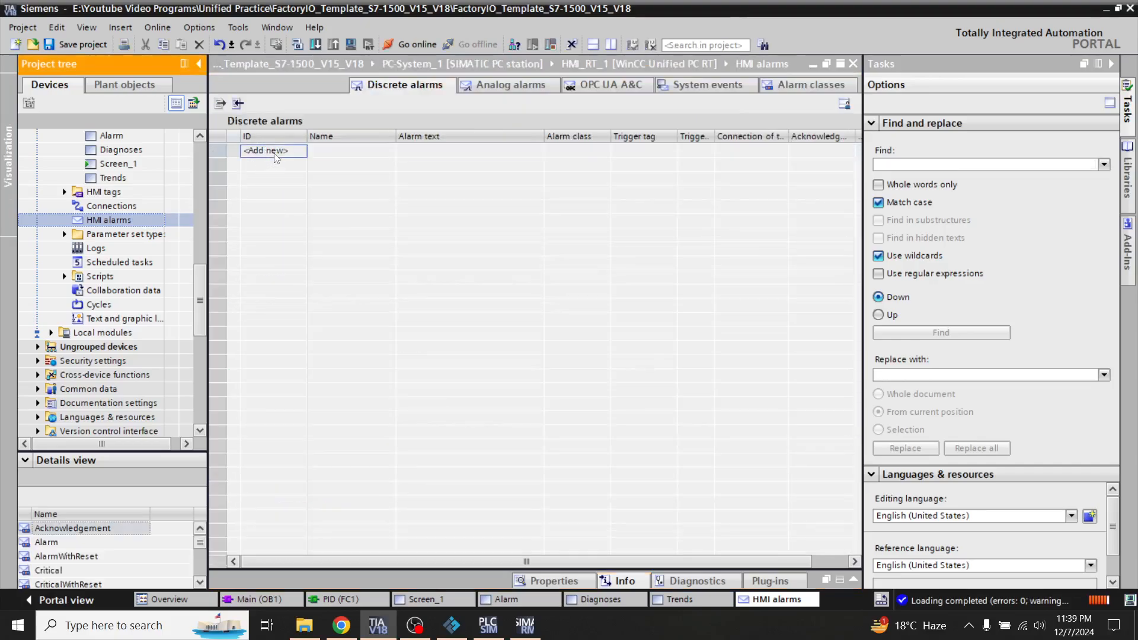
Add a first discrete alarm and set its trigger tag to PLC tag Tag_10 via the tag browser.
click(266, 151)
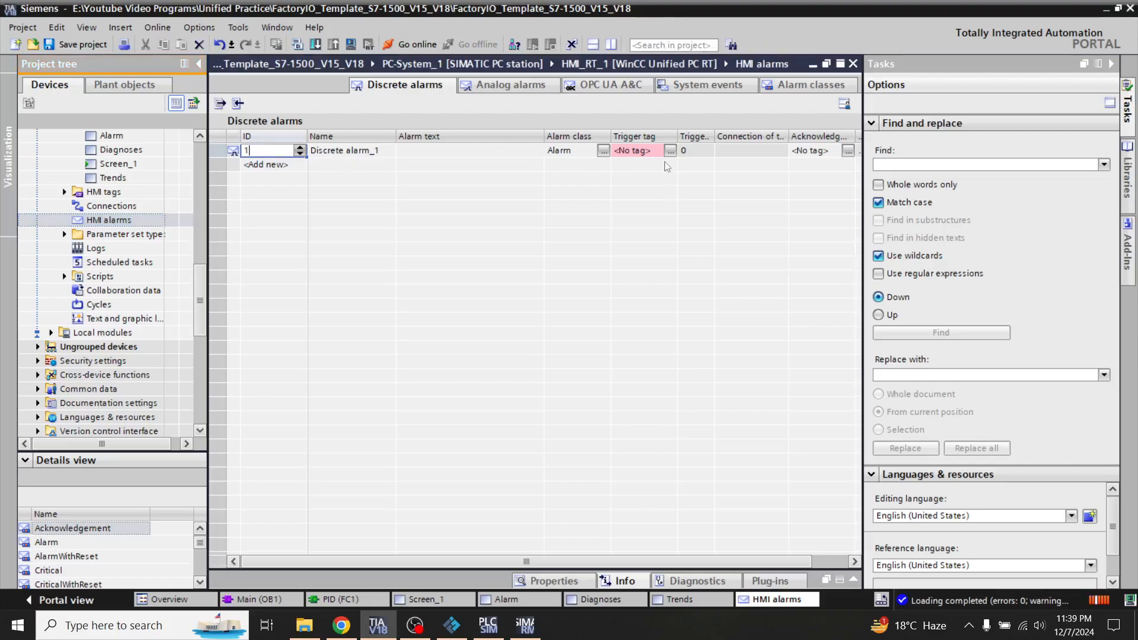
click(632, 151)
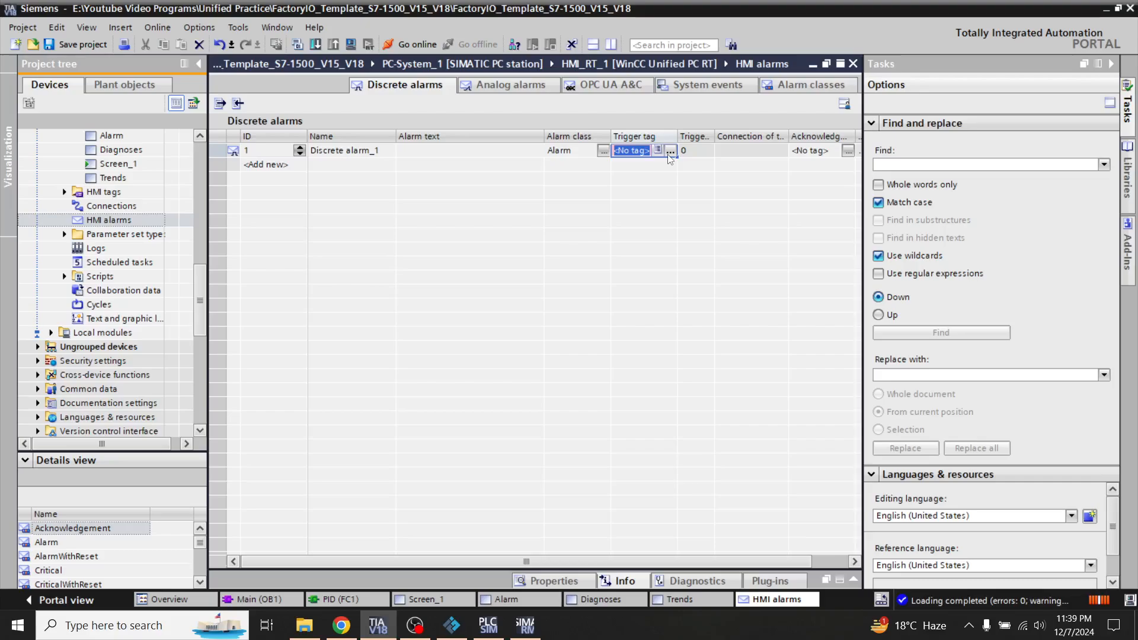
click(668, 151)
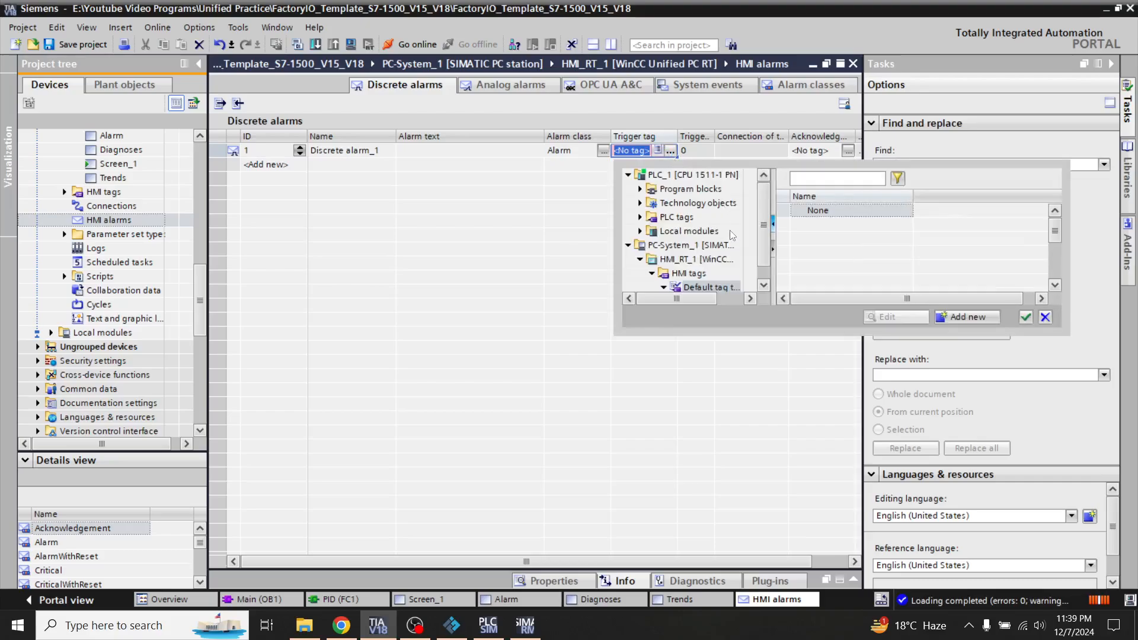
click(640, 217)
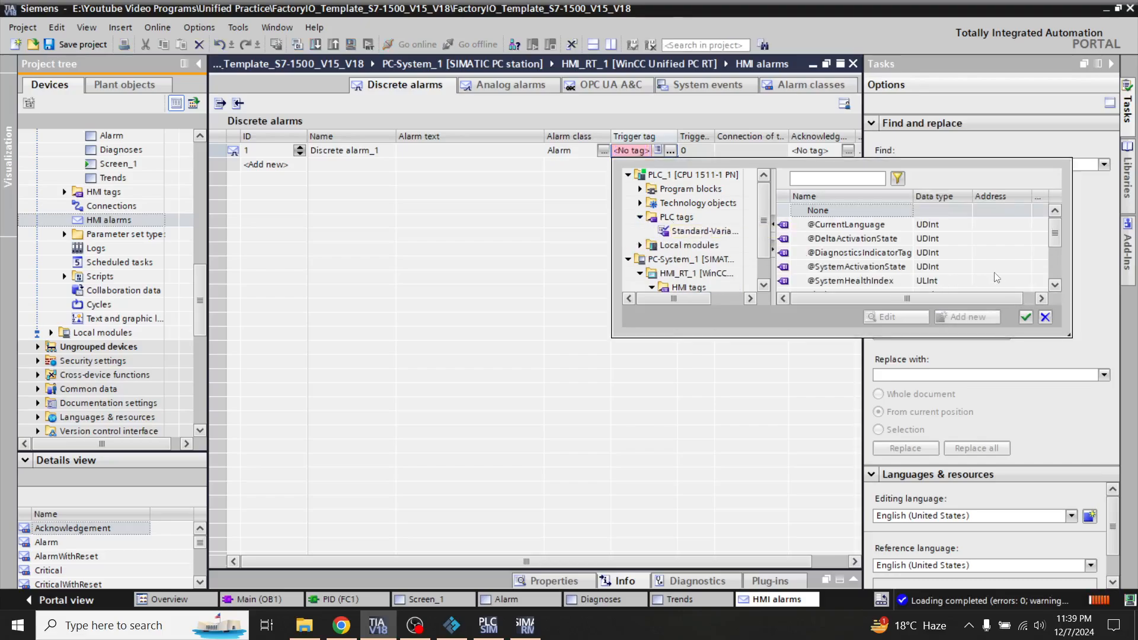
click(699, 231)
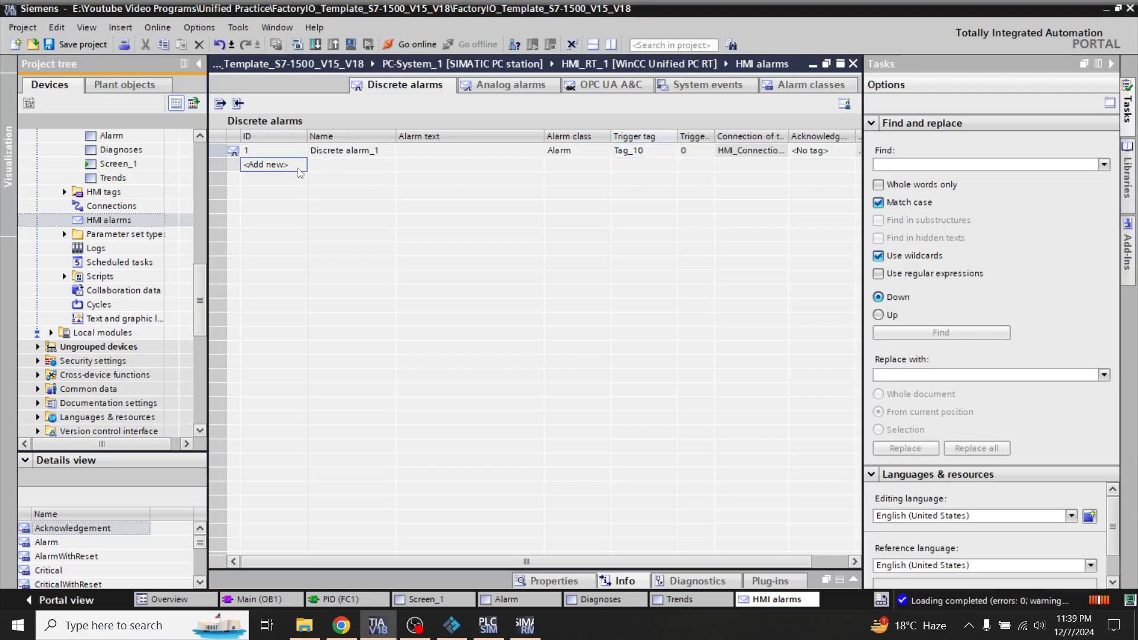
Add a second discrete alarm on Tag_10 (bit 1) and begin editing the first alarm's text.
click(266, 163)
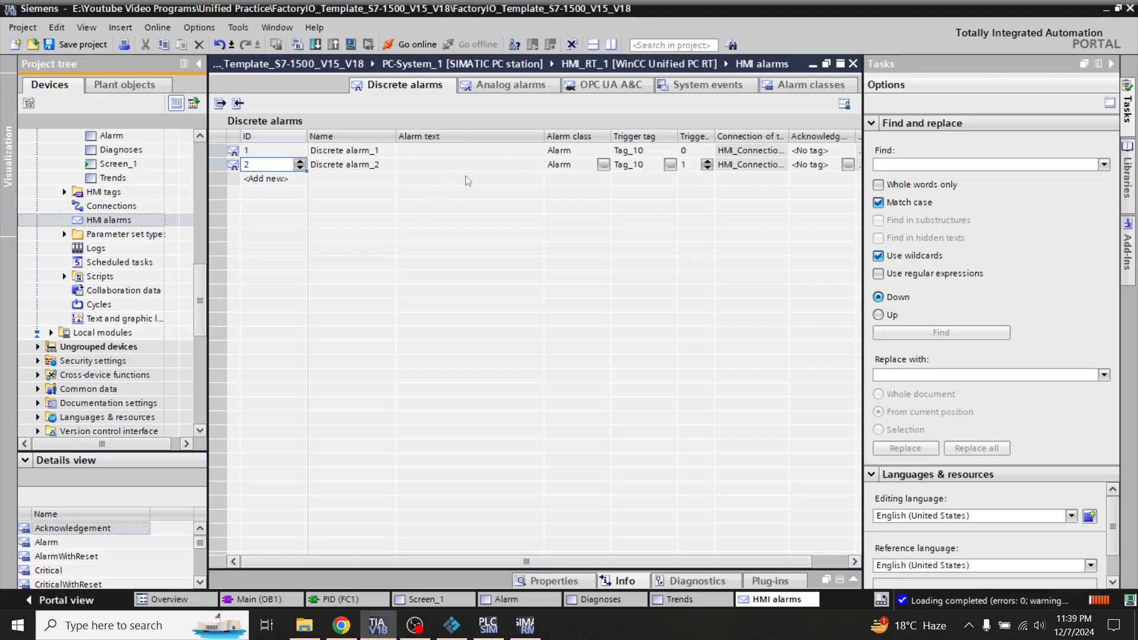
click(469, 151)
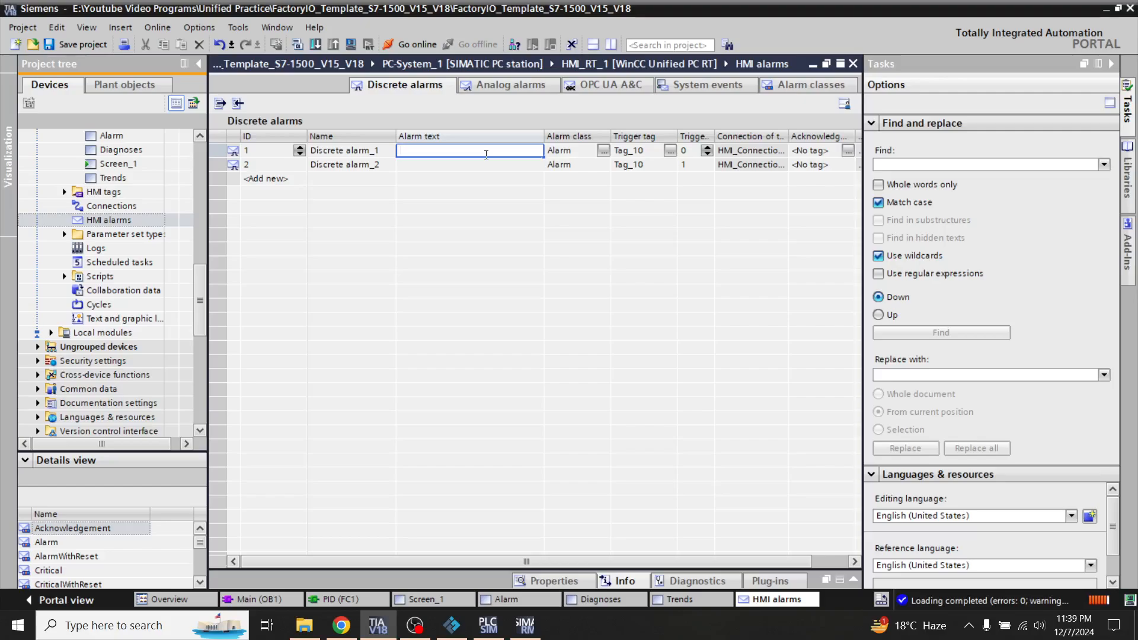
Enter 'High Level Alarm' for alarm 1 and 'Low level Alarm' for alarm 2.
text(High Level)
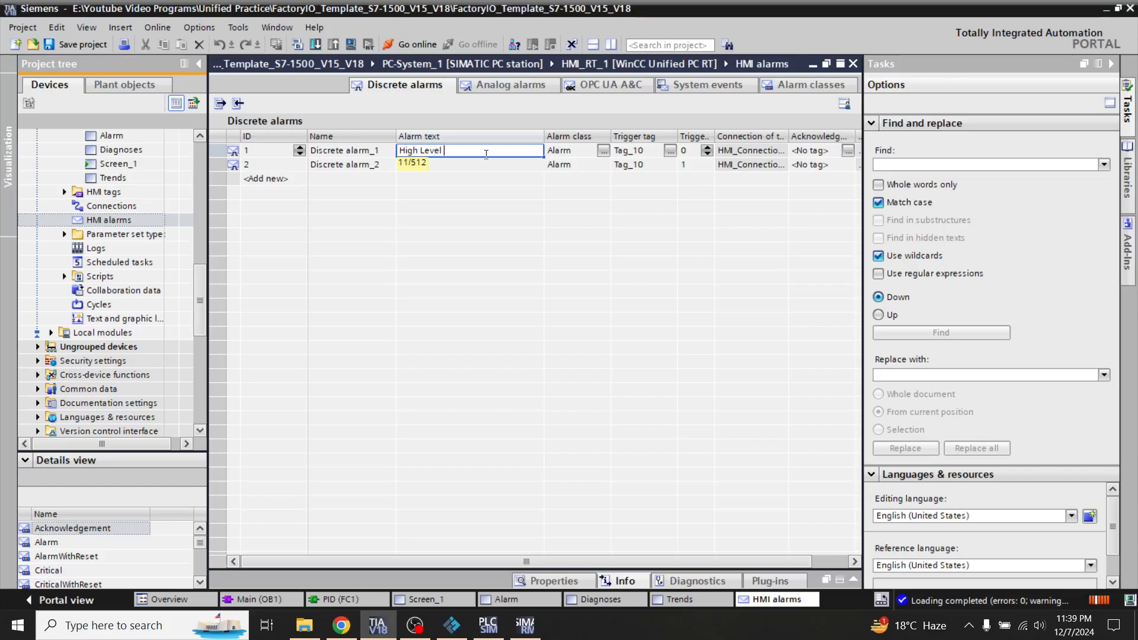
text(Alarm)
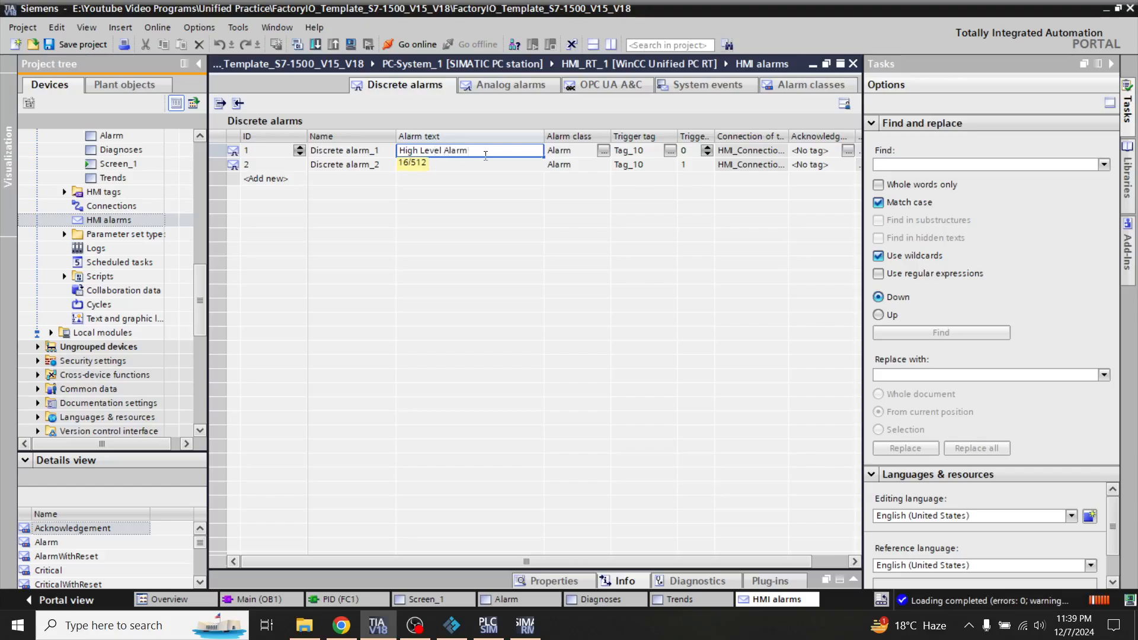
click(469, 163)
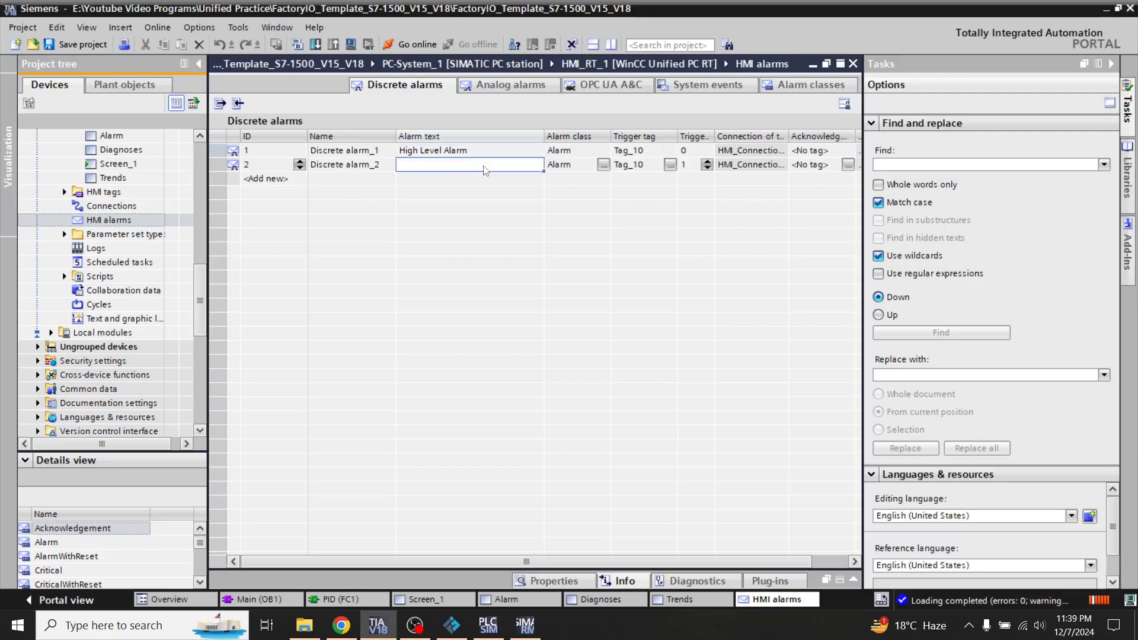
text(Low)
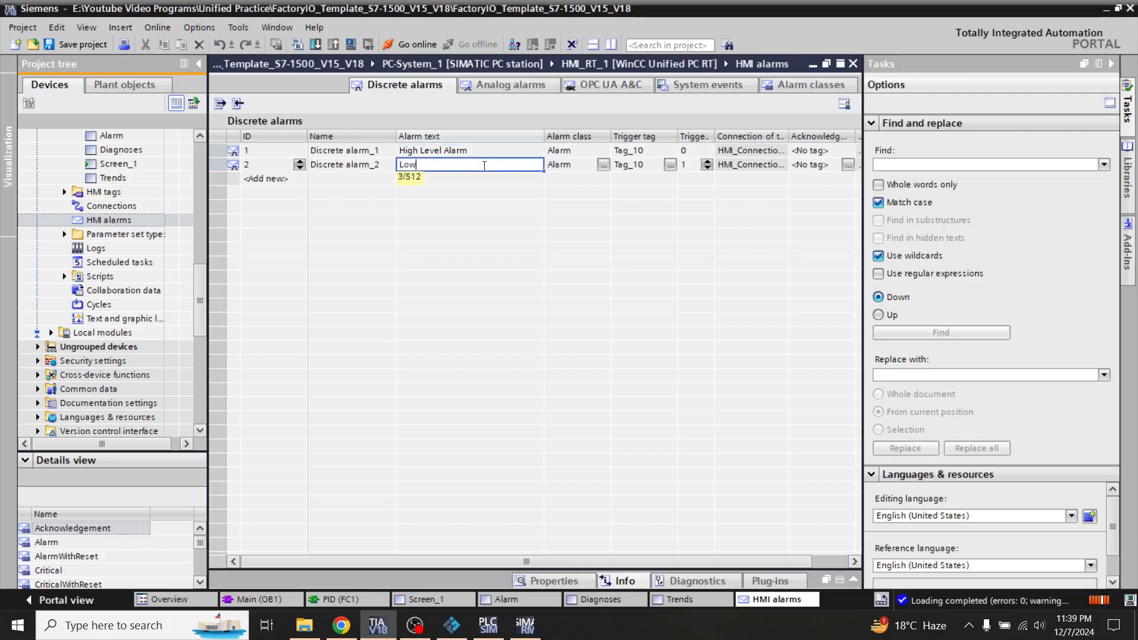
text(level)
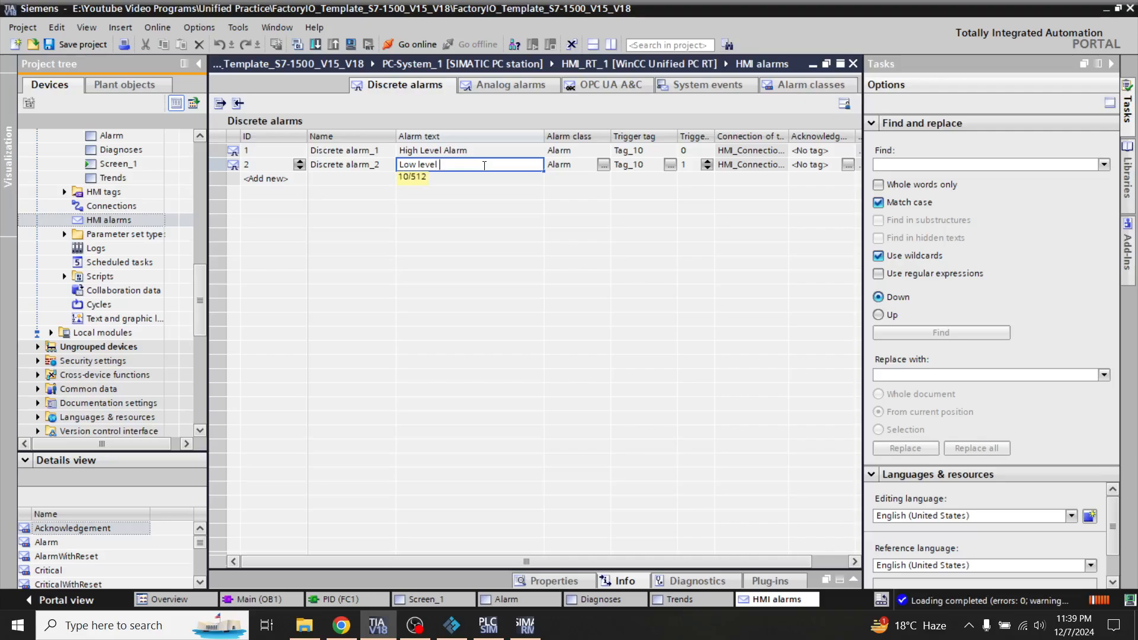
text(Alarm)
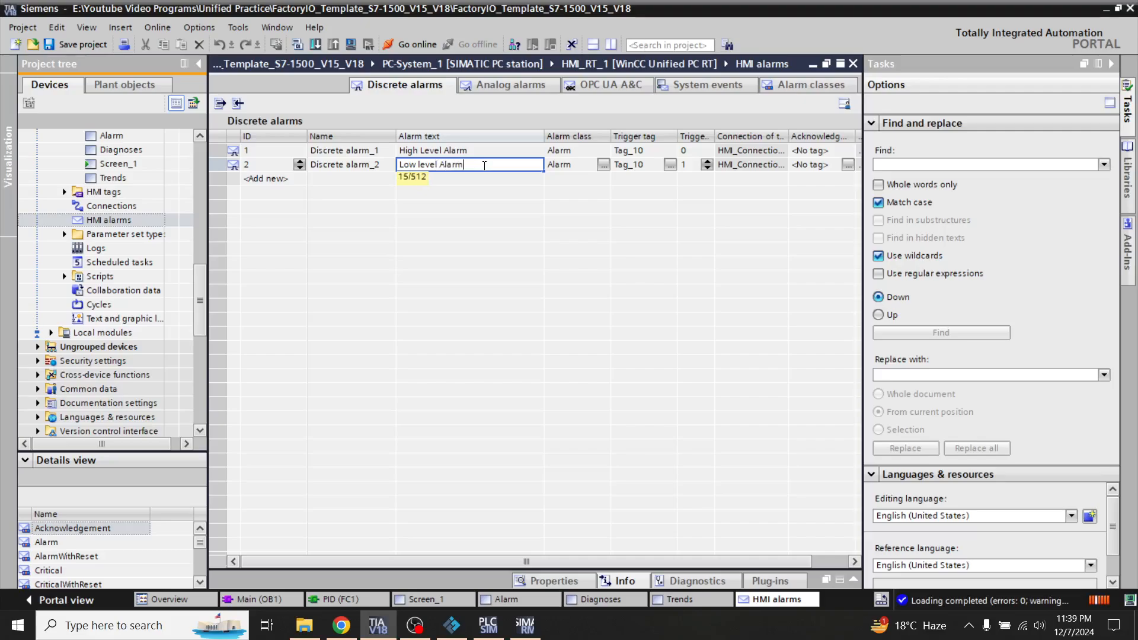
key(Return)
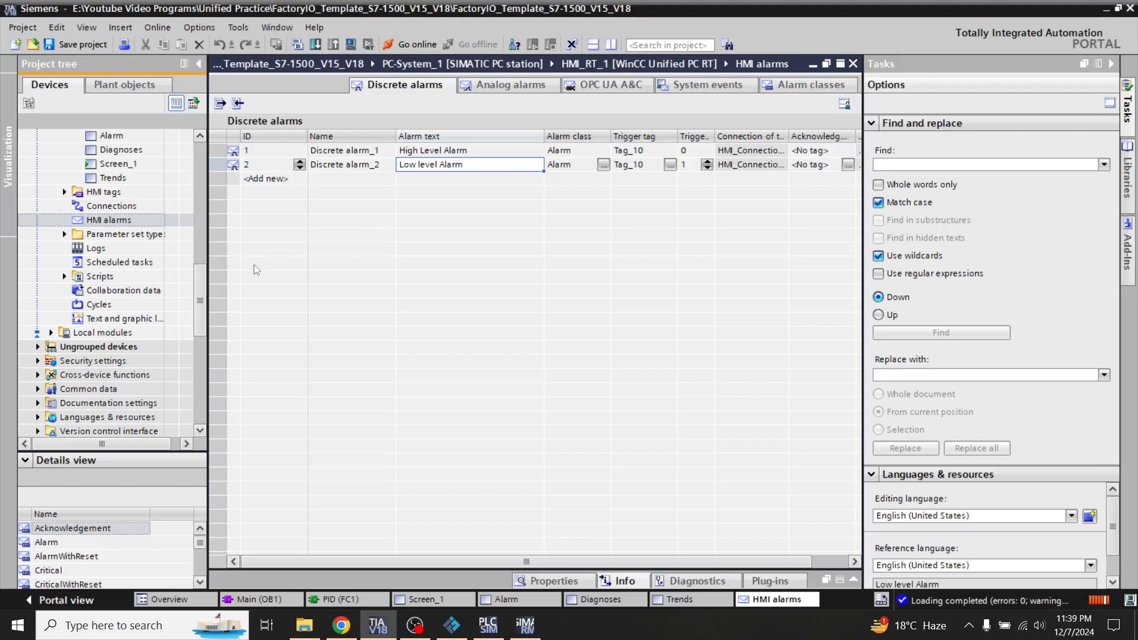
scroll(up, 3)
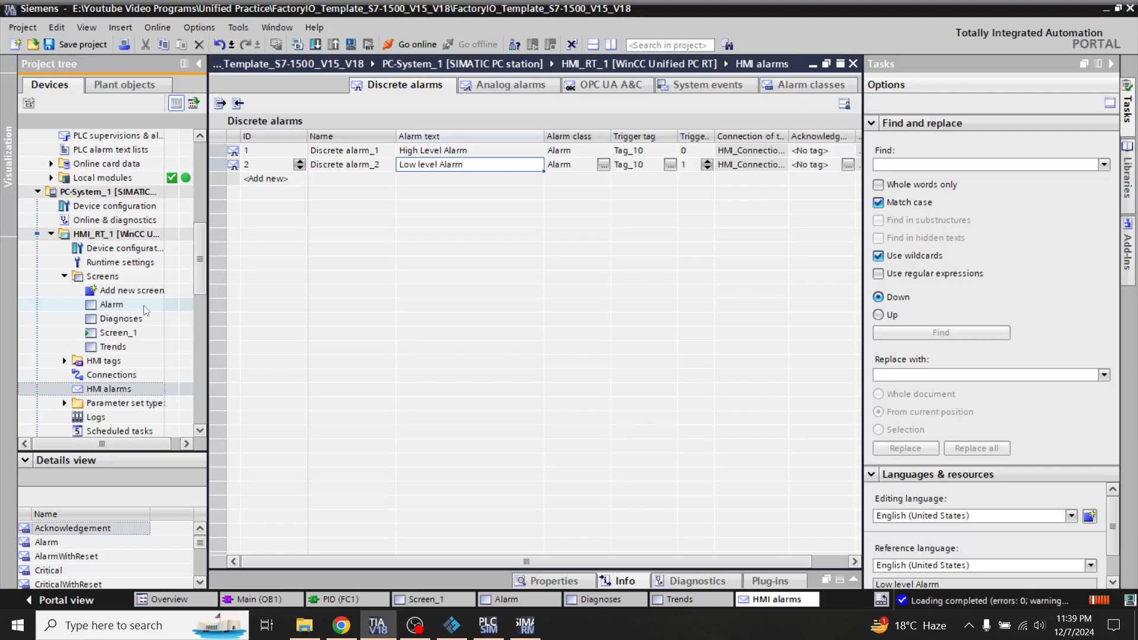
Open the Alarm screen from the project tree's Screens folder for editing.
double_click(112, 305)
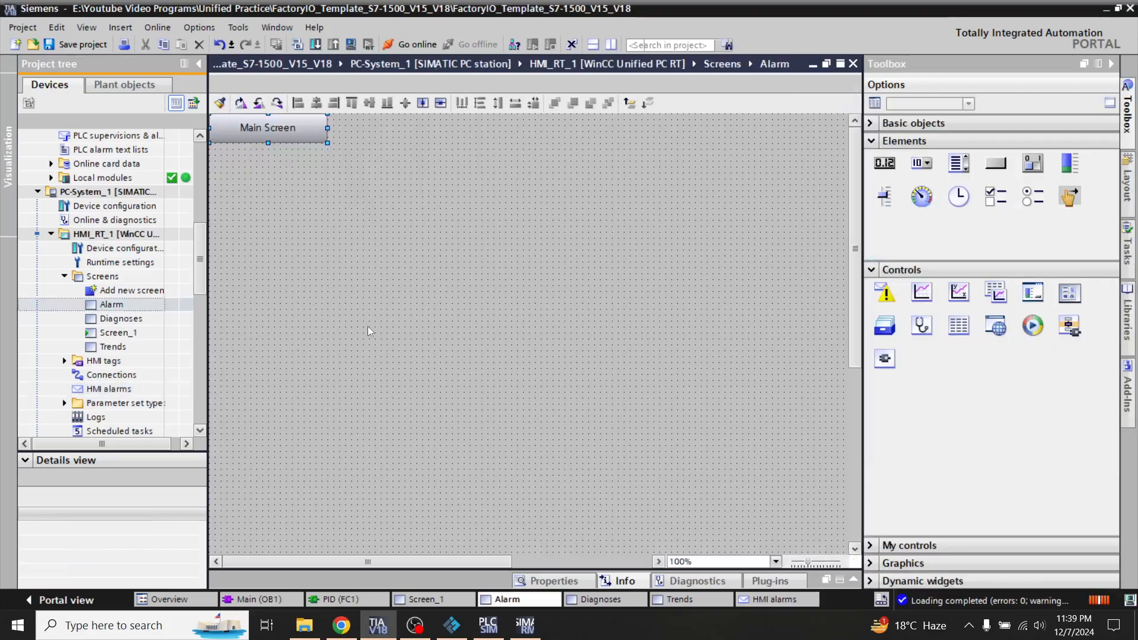
mouse_move(921, 325)
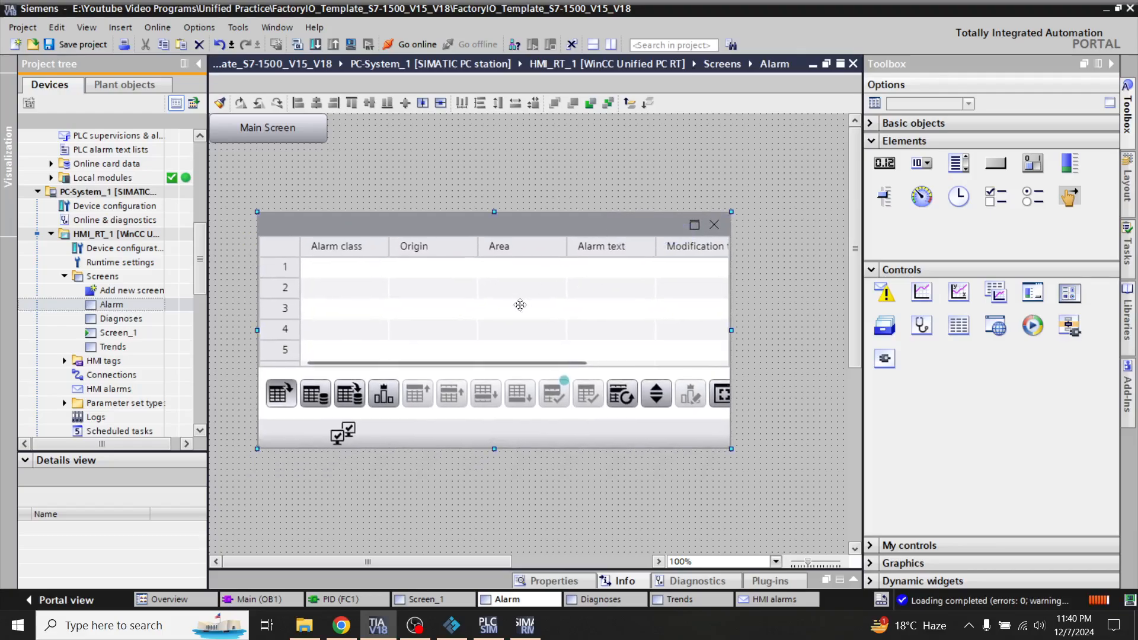
mouse_move(535, 313)
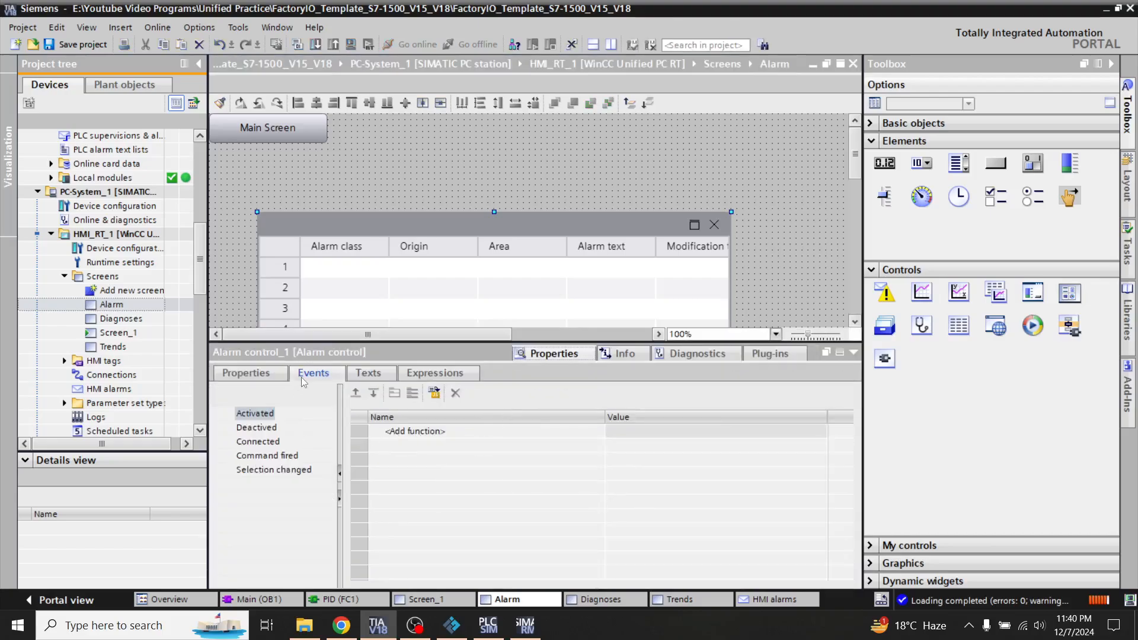
Review the alarm control's Filter and Alarm source property groups without changing them.
click(246, 372)
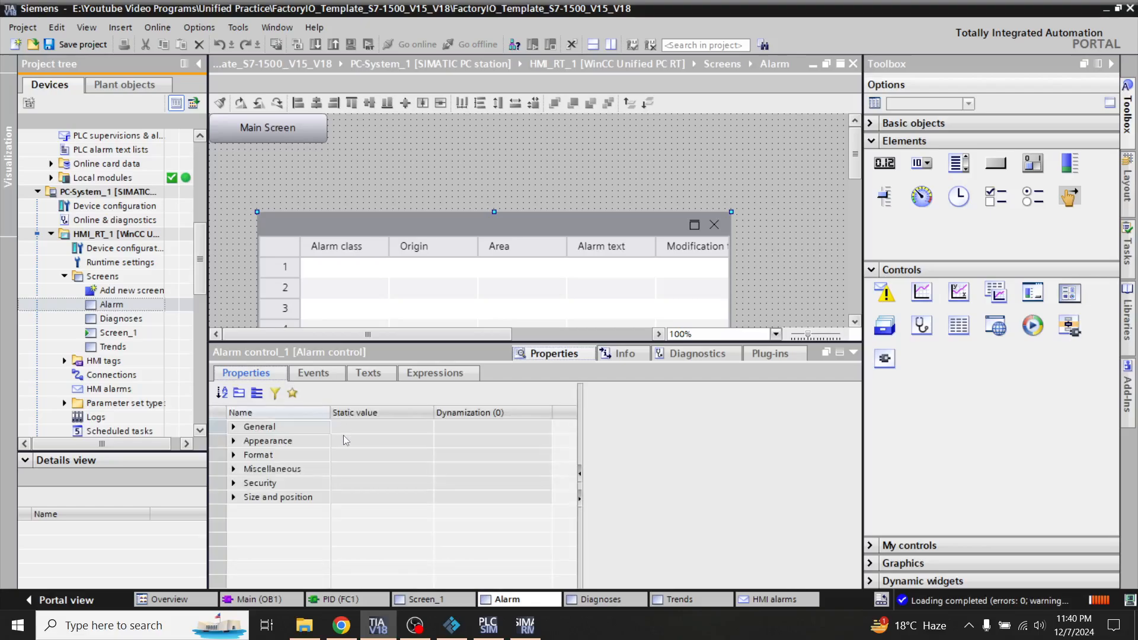
click(234, 441)
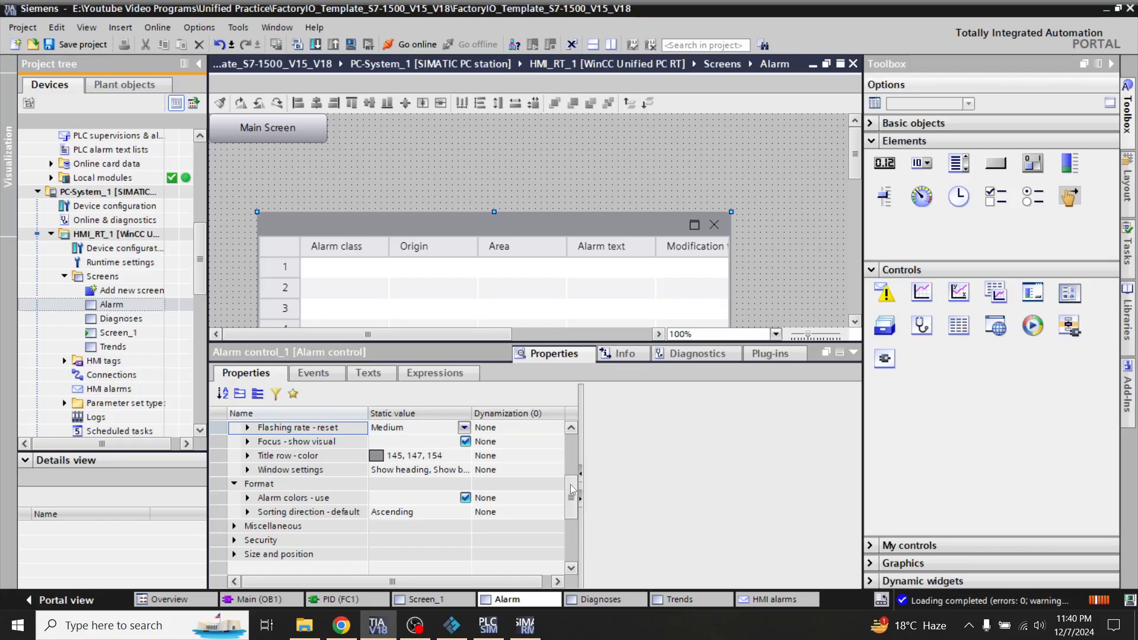
scroll(up, 3)
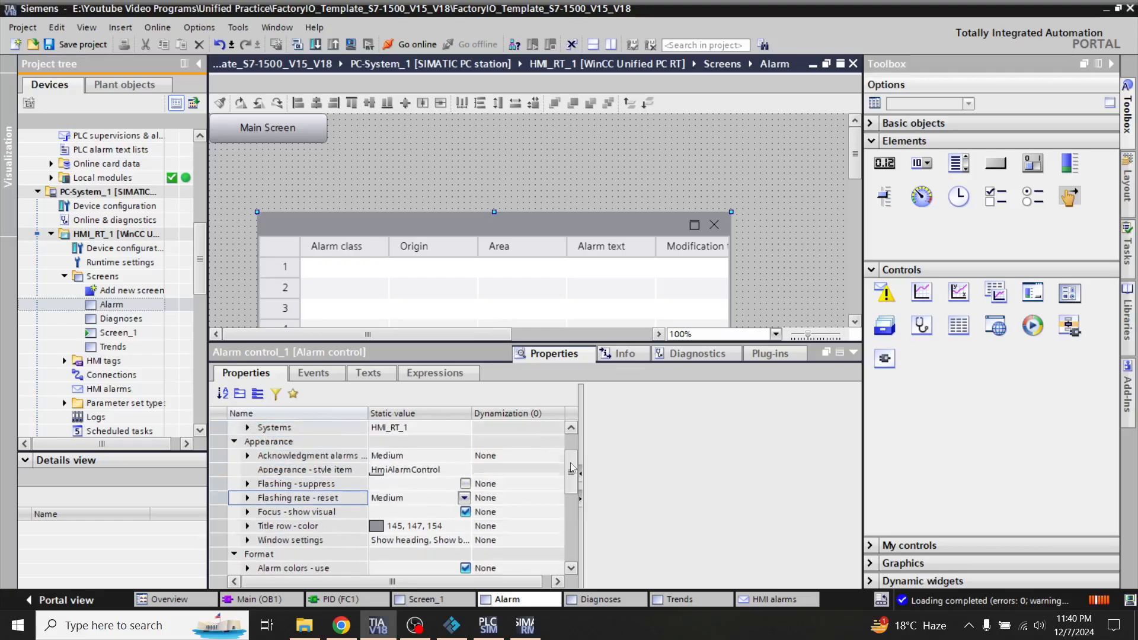
scroll(up, 3)
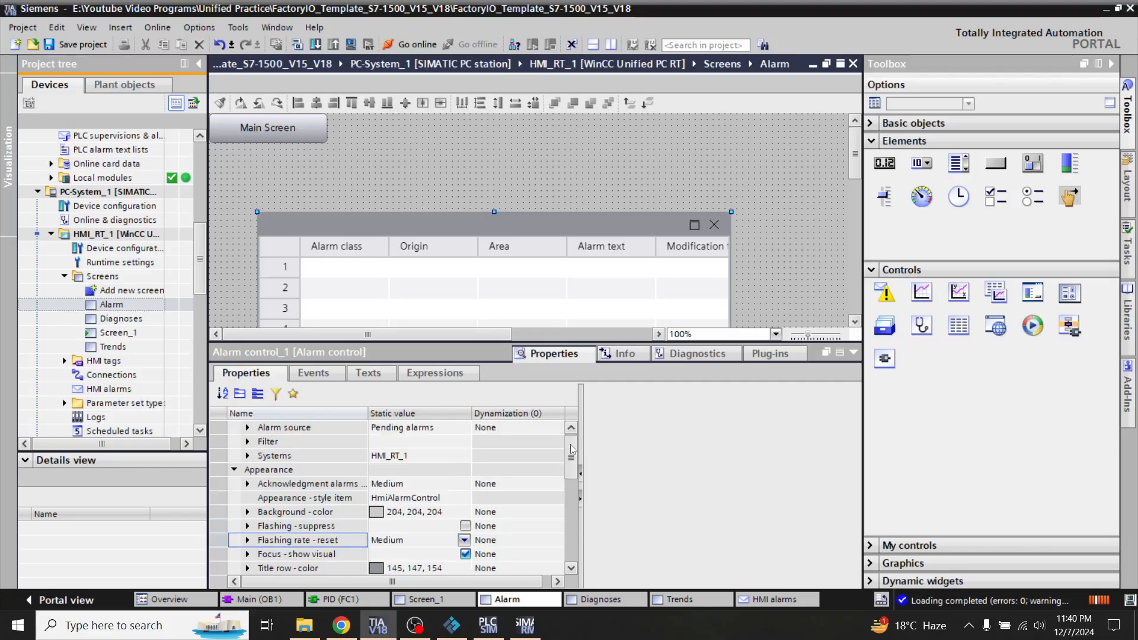
scroll(up, 3)
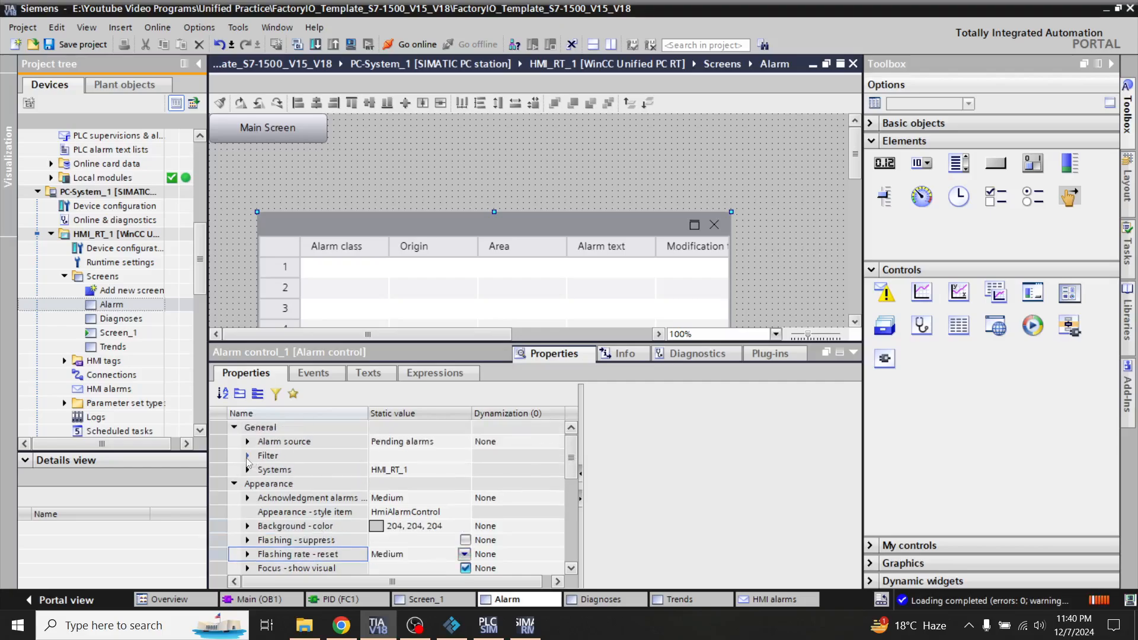
click(248, 456)
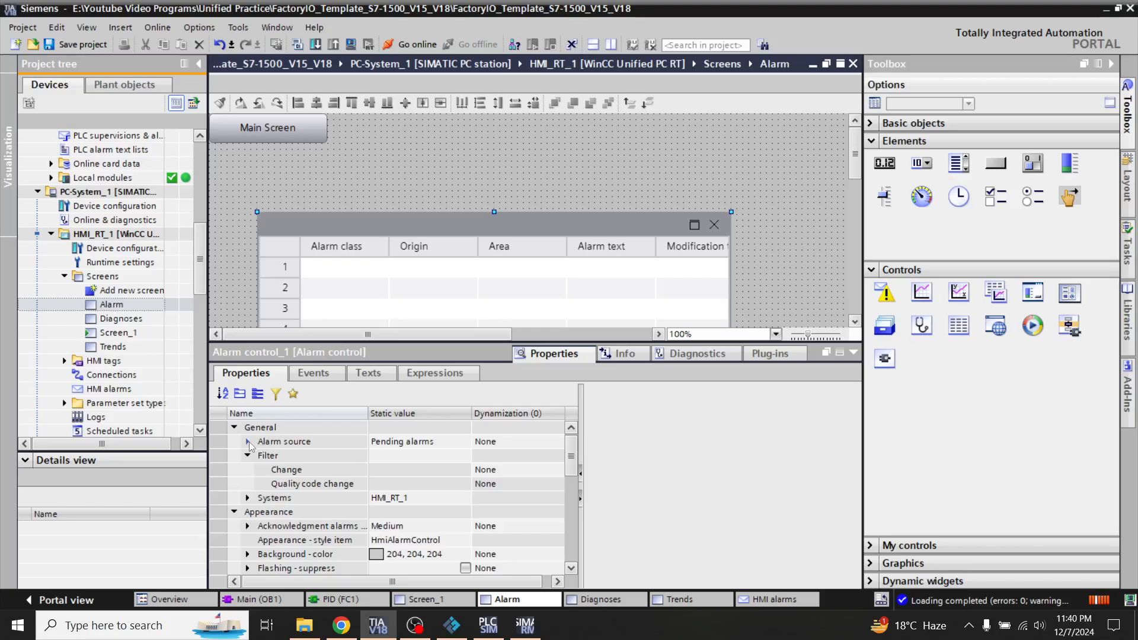
click(248, 441)
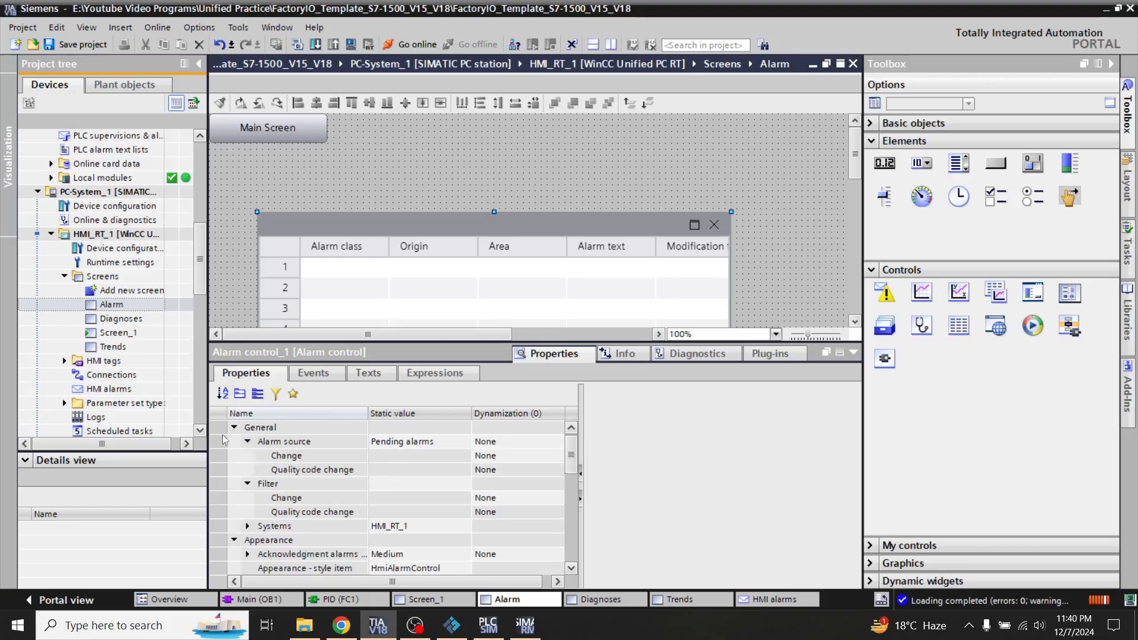
click(247, 441)
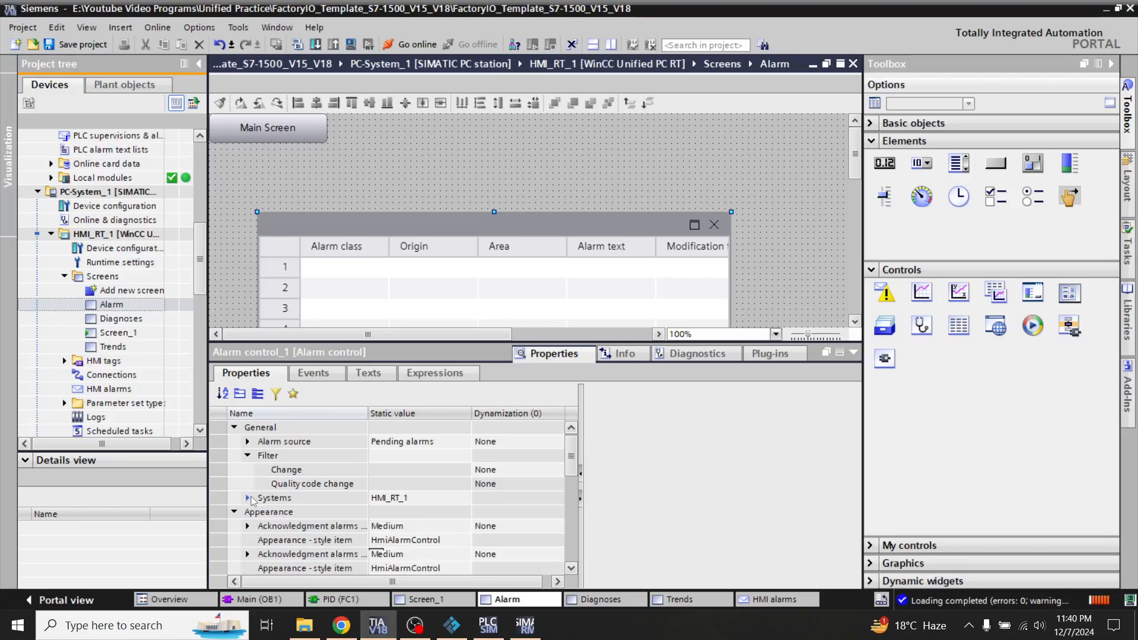
click(247, 455)
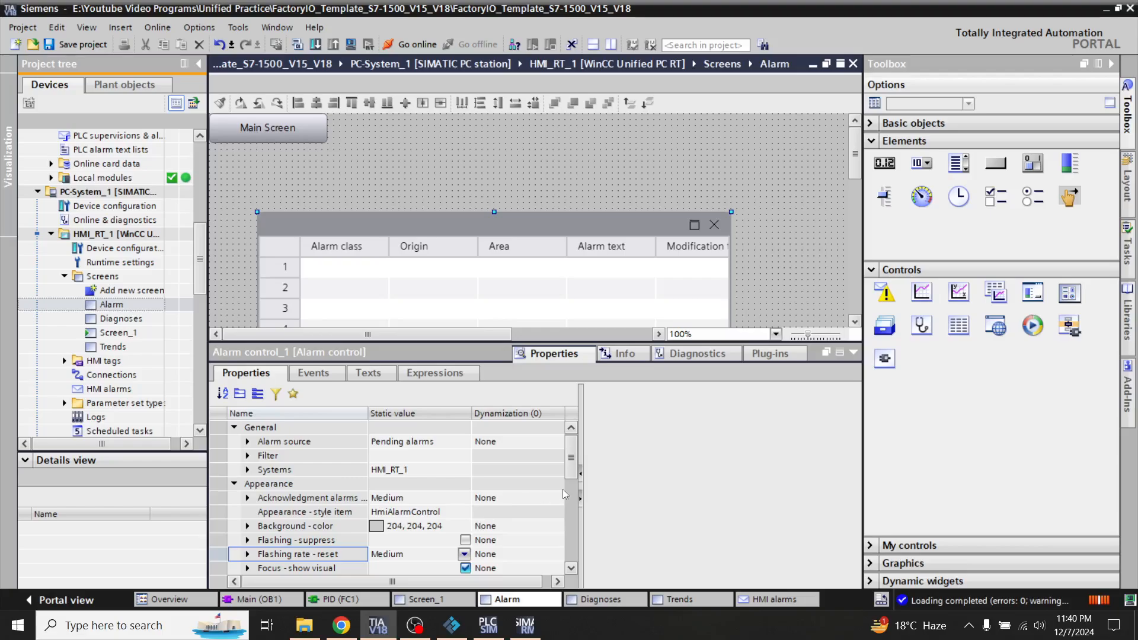
Review the alarm control's Window settings, then compile the HMI and start Download to device.
scroll(down, 3)
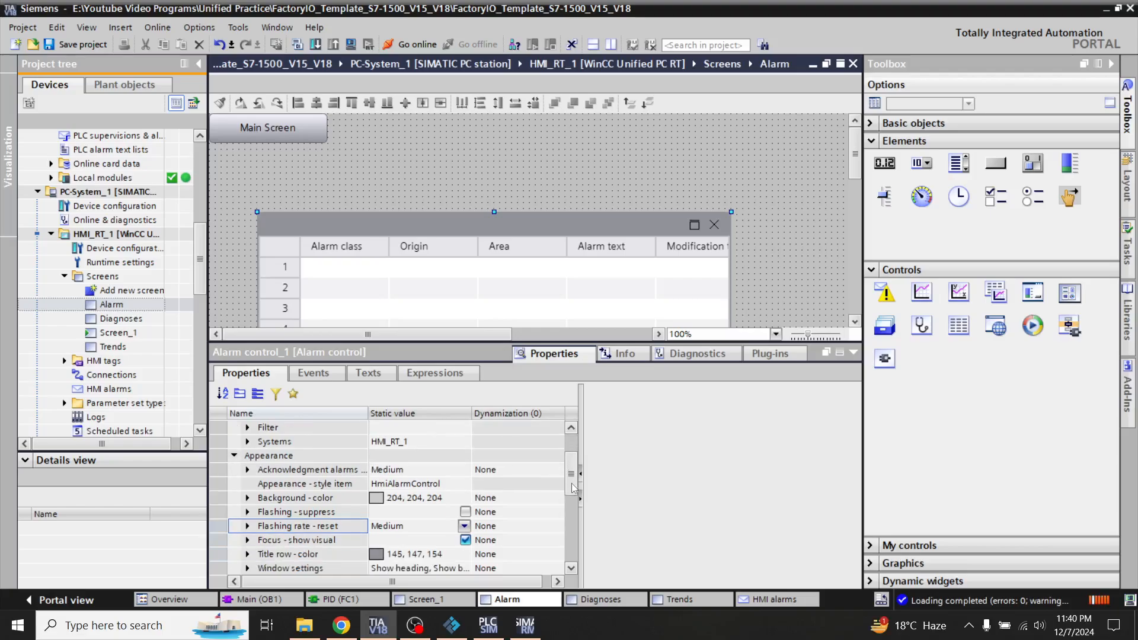
scroll(down, 3)
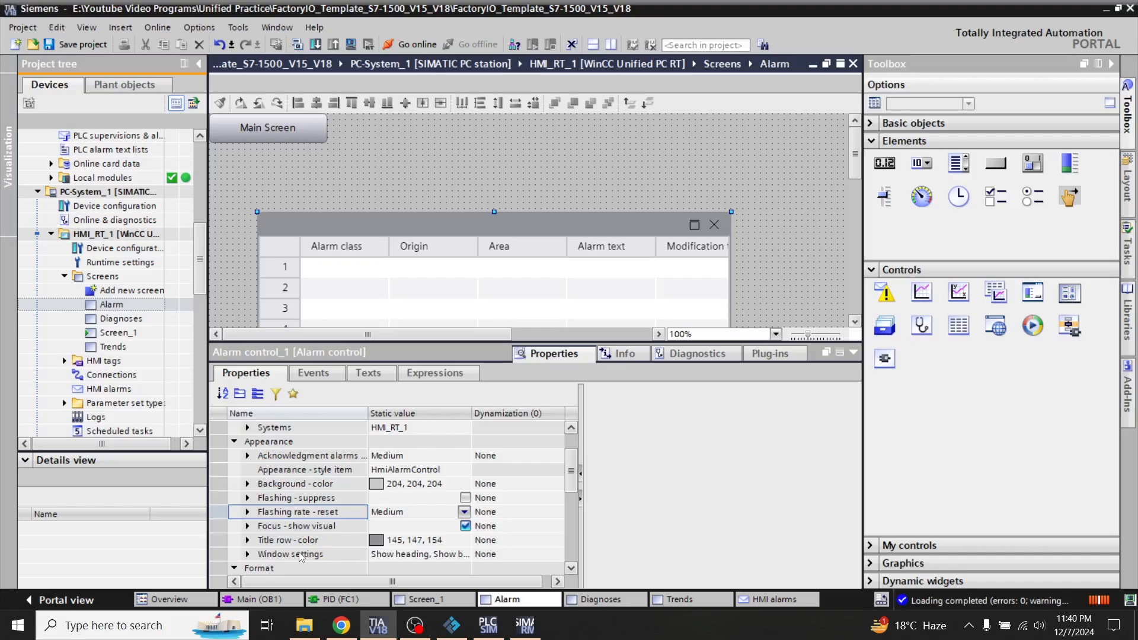
click(248, 553)
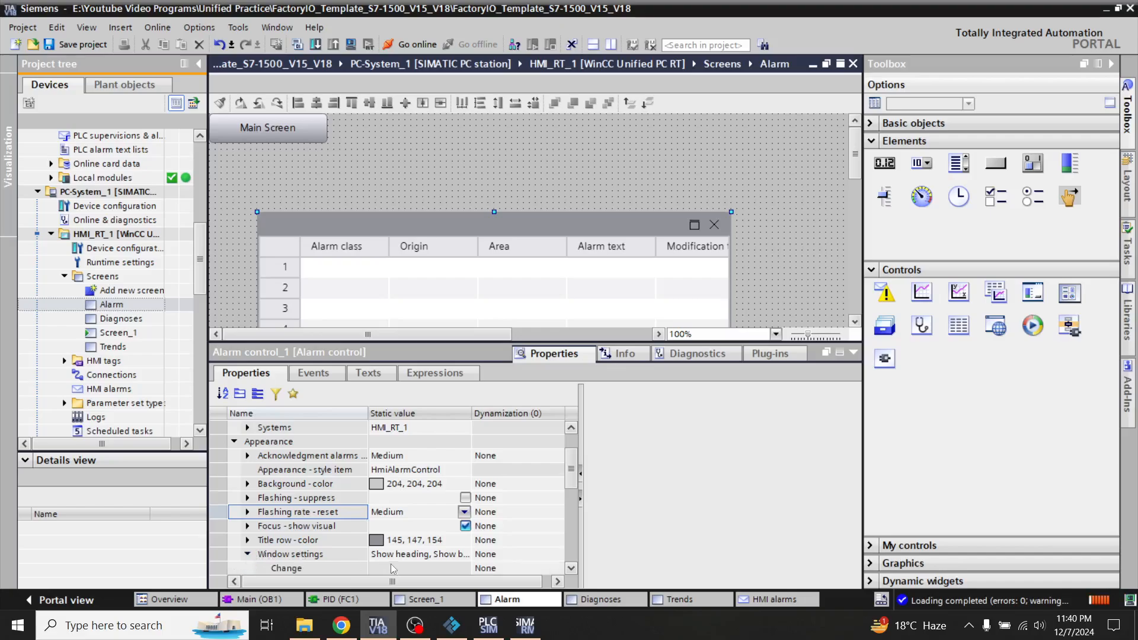
scroll(down, 3)
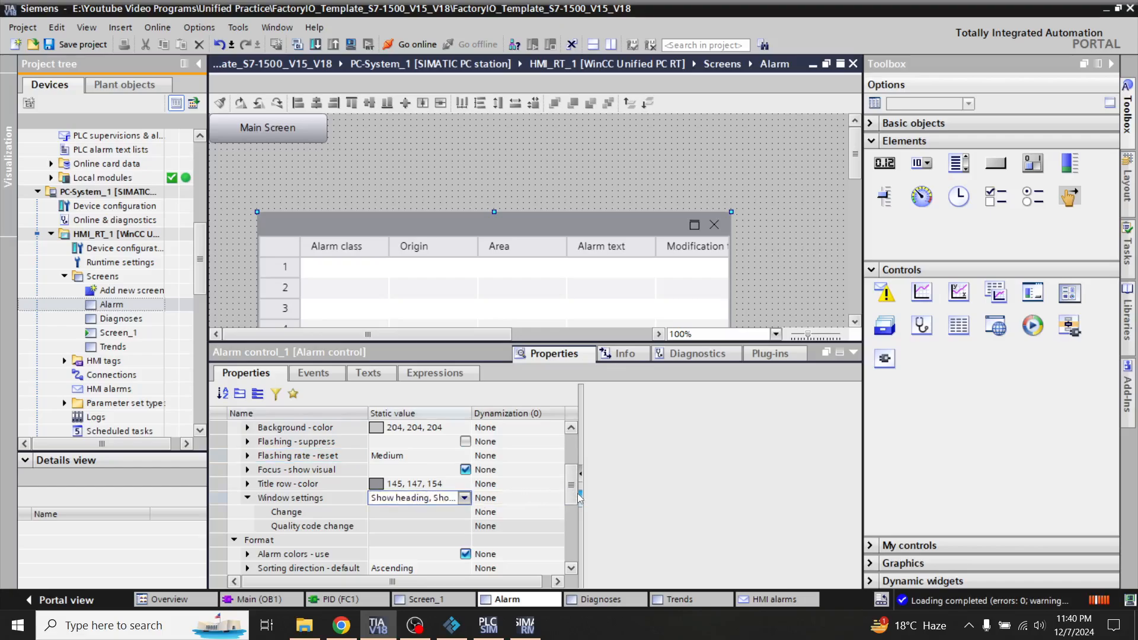
scroll(up, 3)
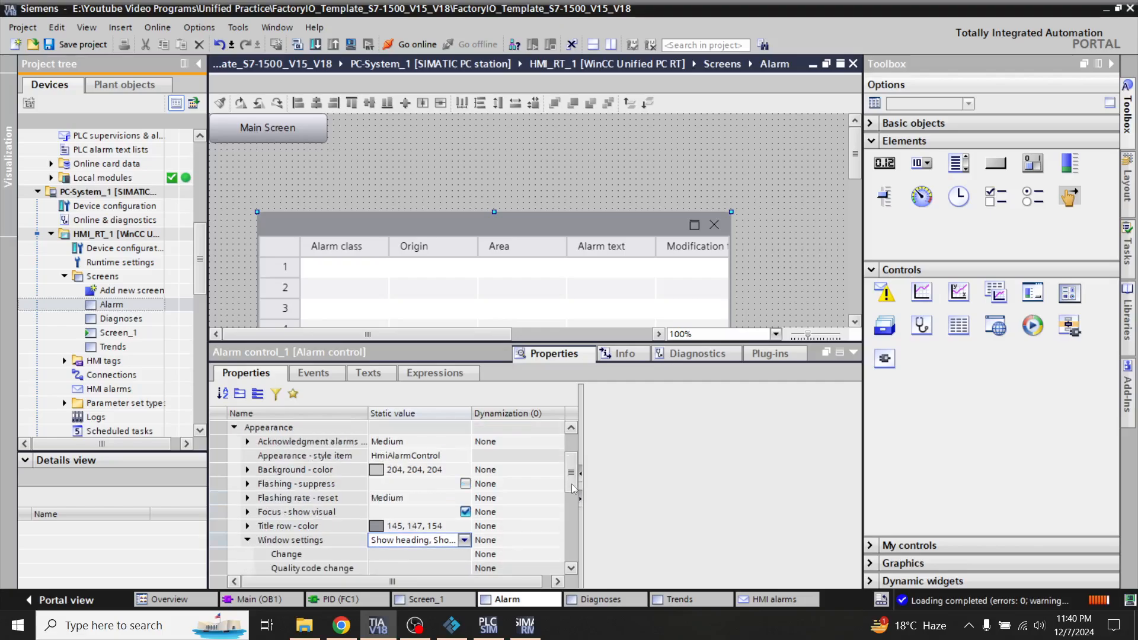
mouse_move(473, 454)
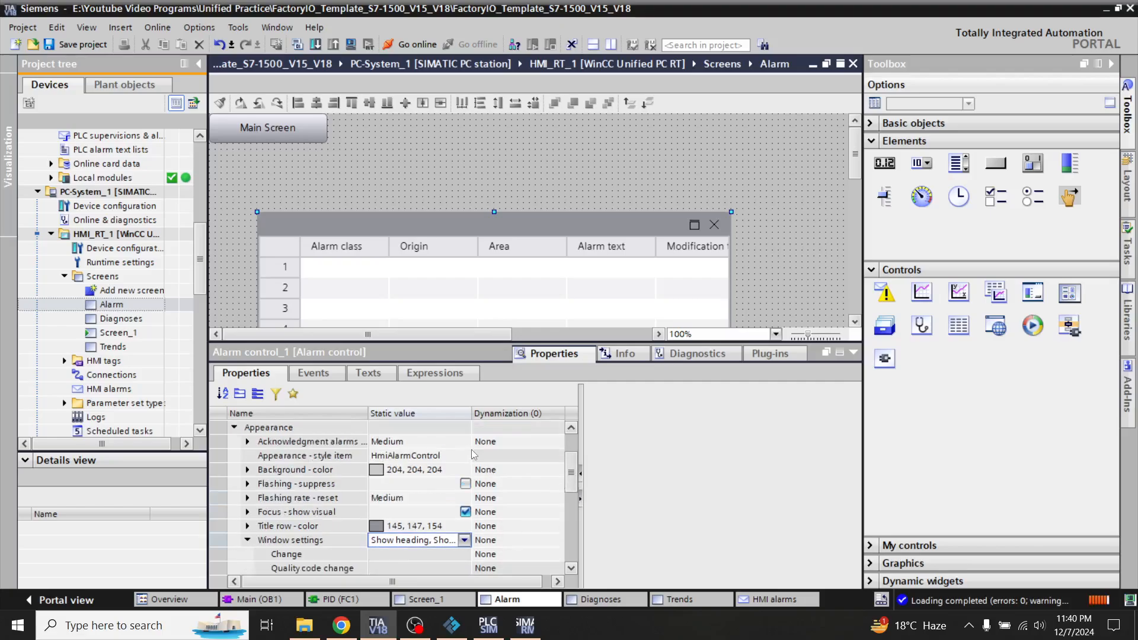
mouse_move(259, 448)
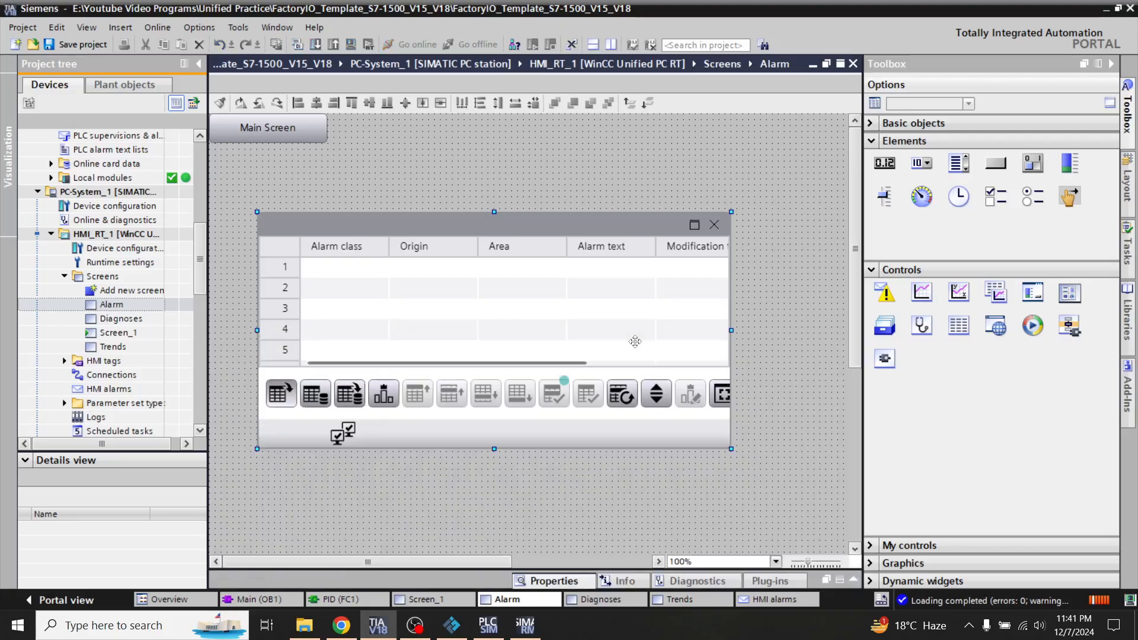
mouse_move(477, 309)
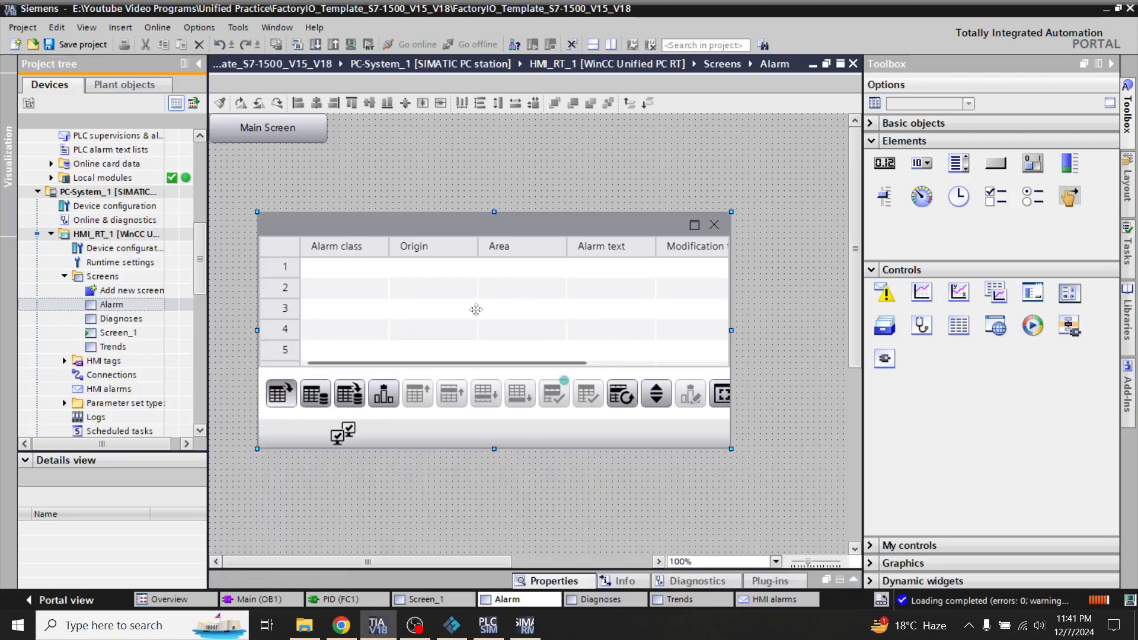
click(384, 150)
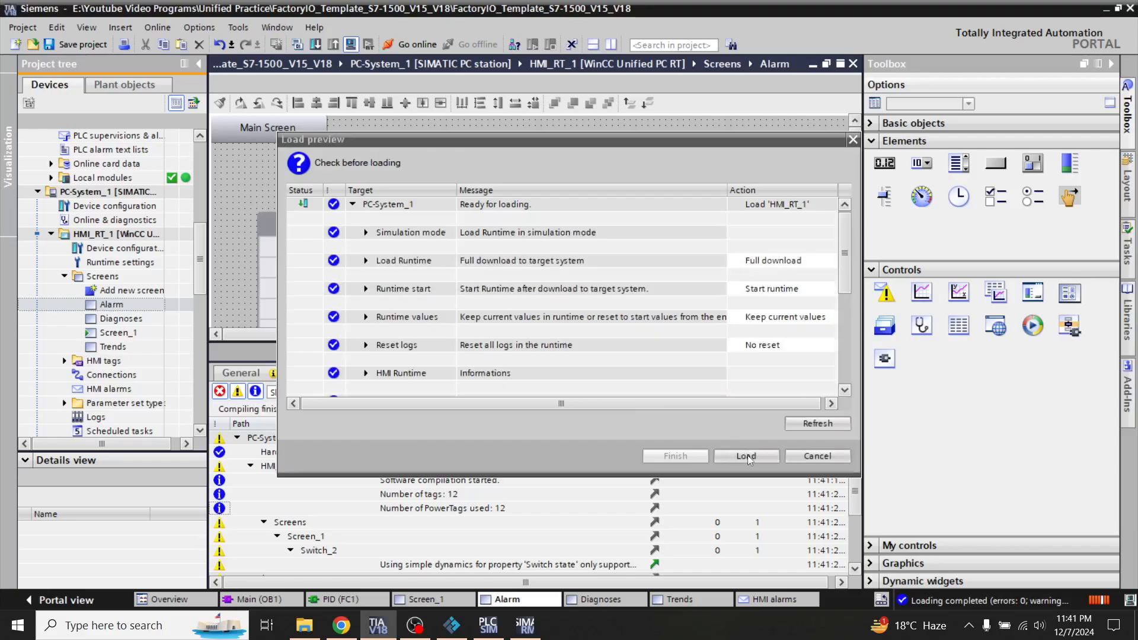
Load HMI_RT_1 to PC-System_1 from the Load preview dialog and let the download finish.
click(746, 455)
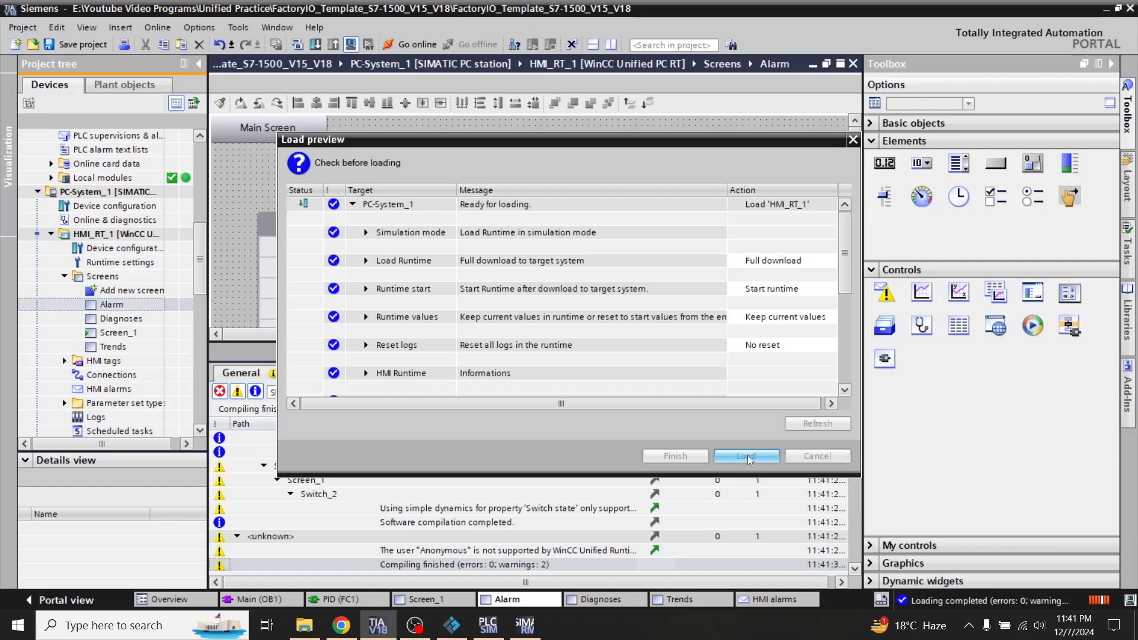
click(745, 455)
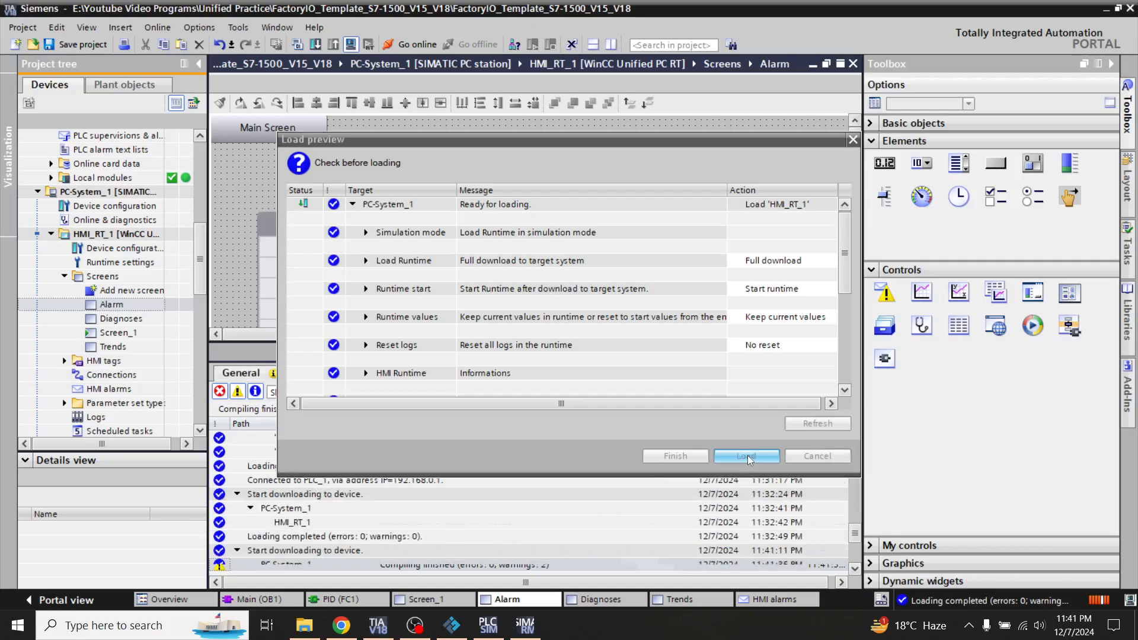
click(744, 456)
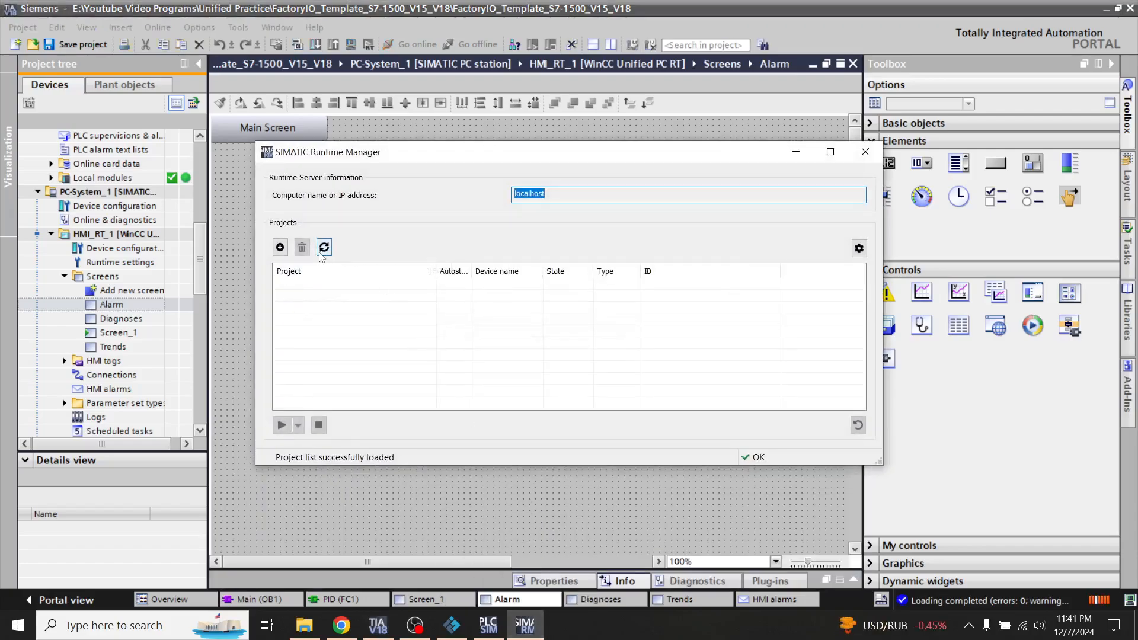
Refresh the Runtime Manager's project list for localhost.
click(324, 247)
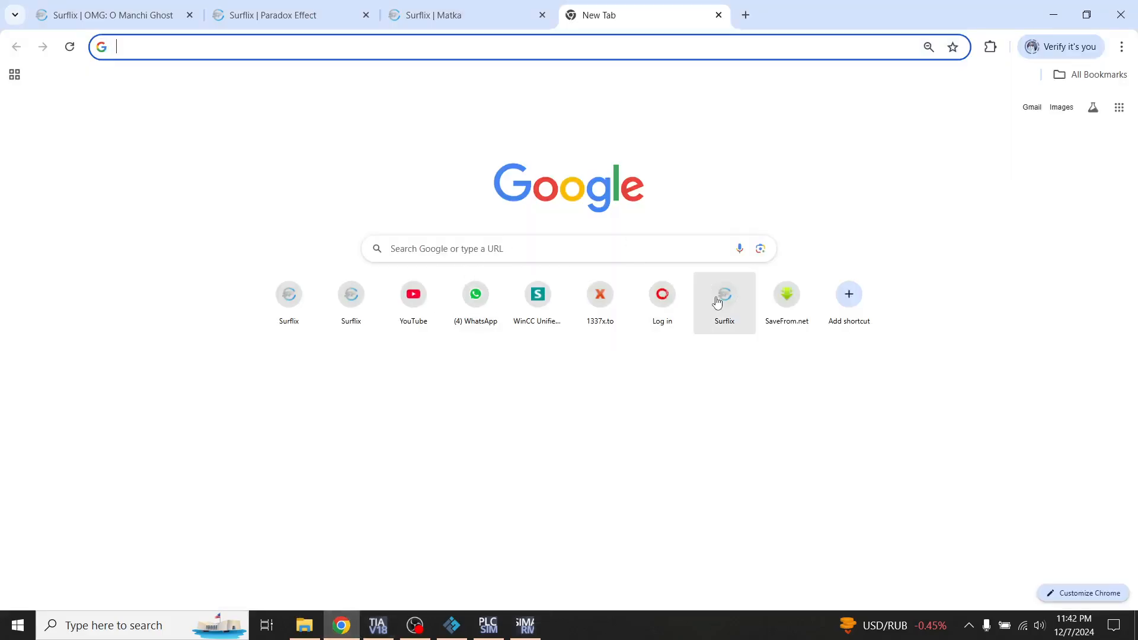
Open the WinCC Unified RT web page in Chrome and flip the switch on the runtime screen.
click(537, 294)
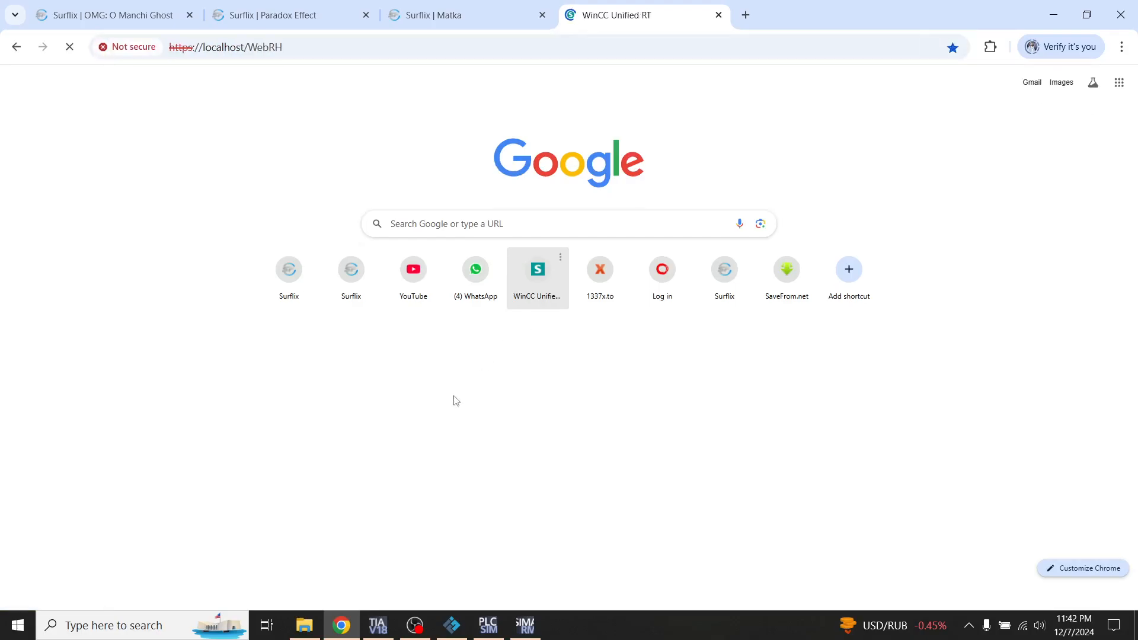
click(537, 269)
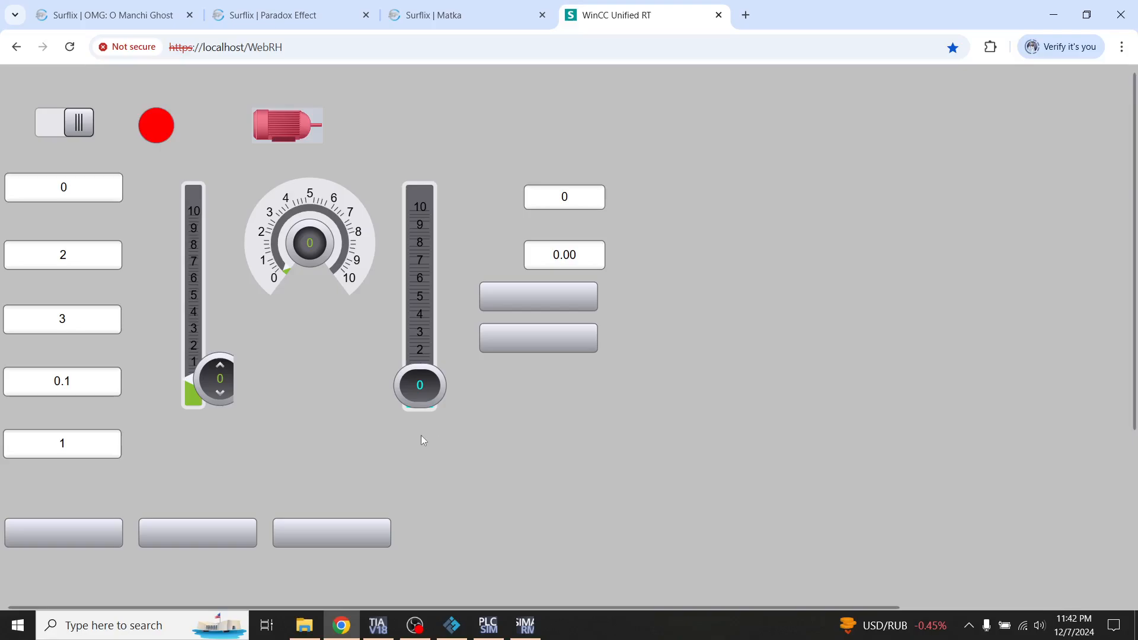
mouse_move(214, 240)
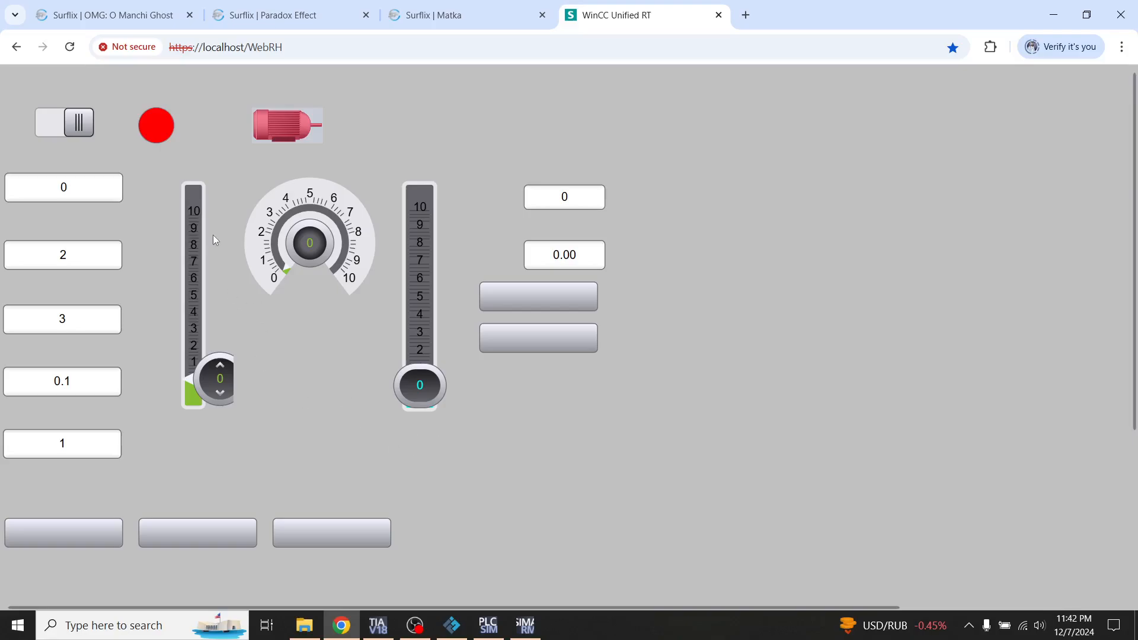
mouse_move(291, 454)
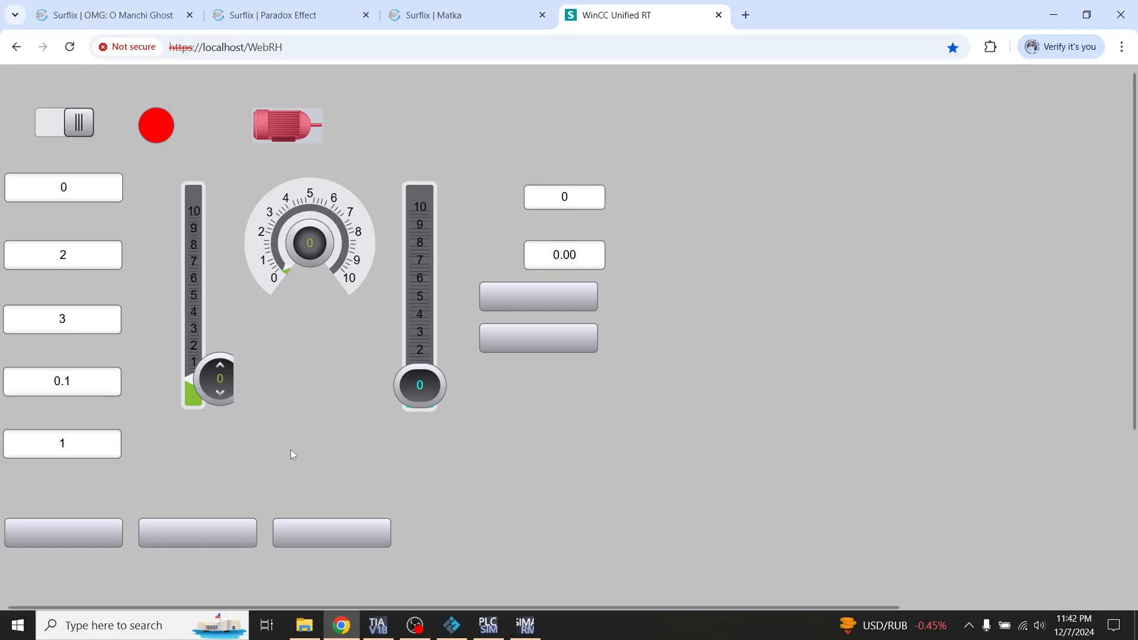
click(79, 121)
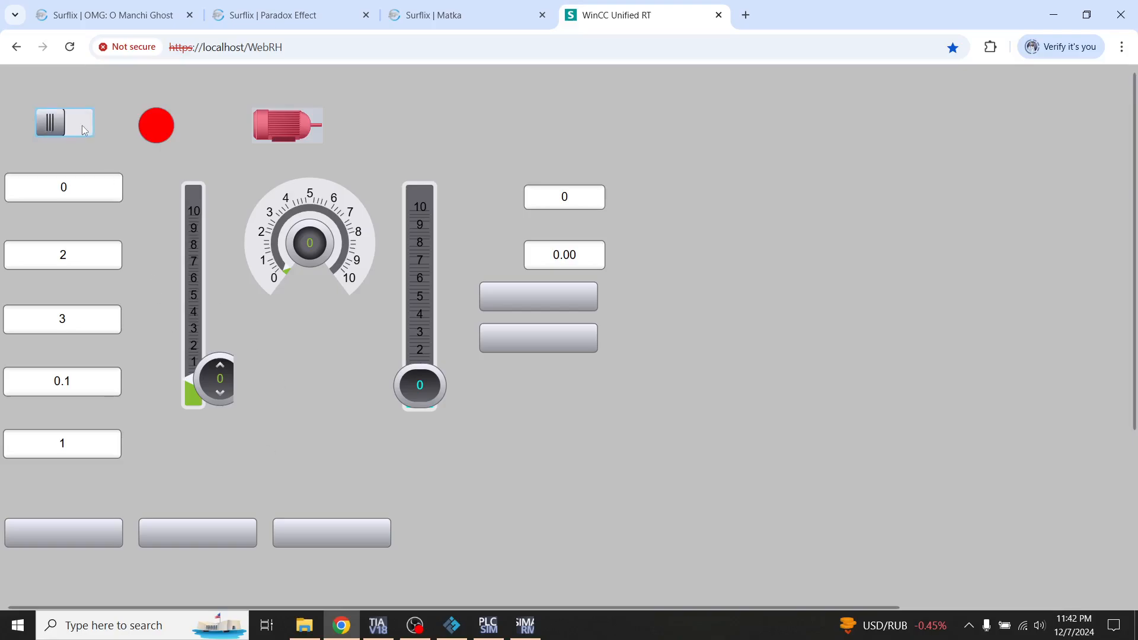
click(62, 122)
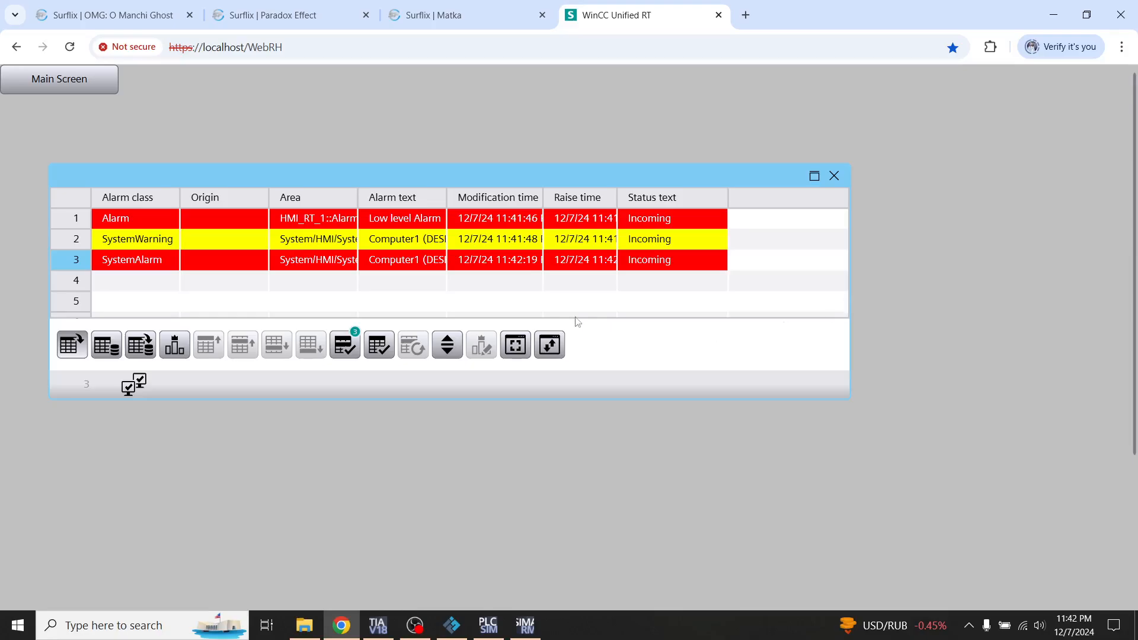
mouse_move(359, 199)
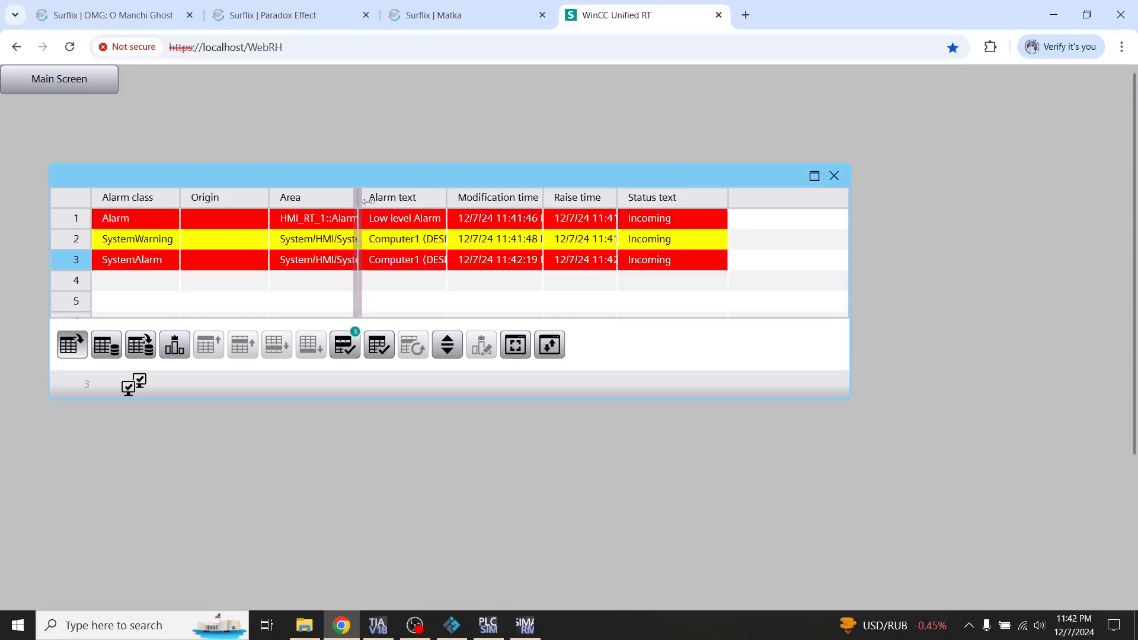
Widen the alarm window to reveal the Low level Alarm columns, then return to Main Screen.
drag(359, 198, 377, 198)
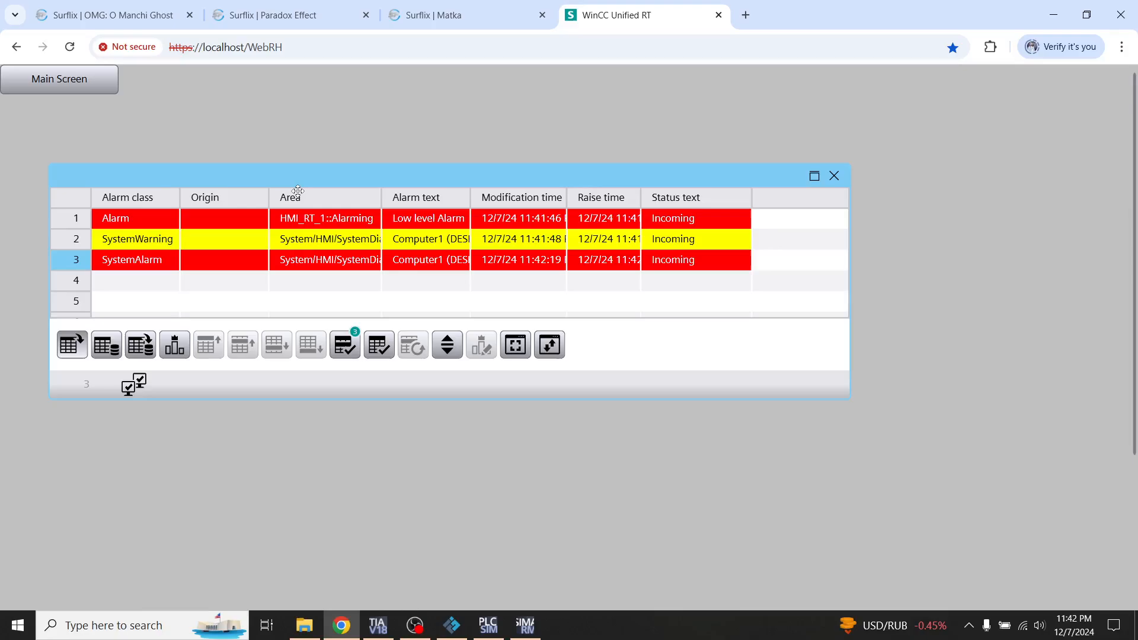
click(833, 175)
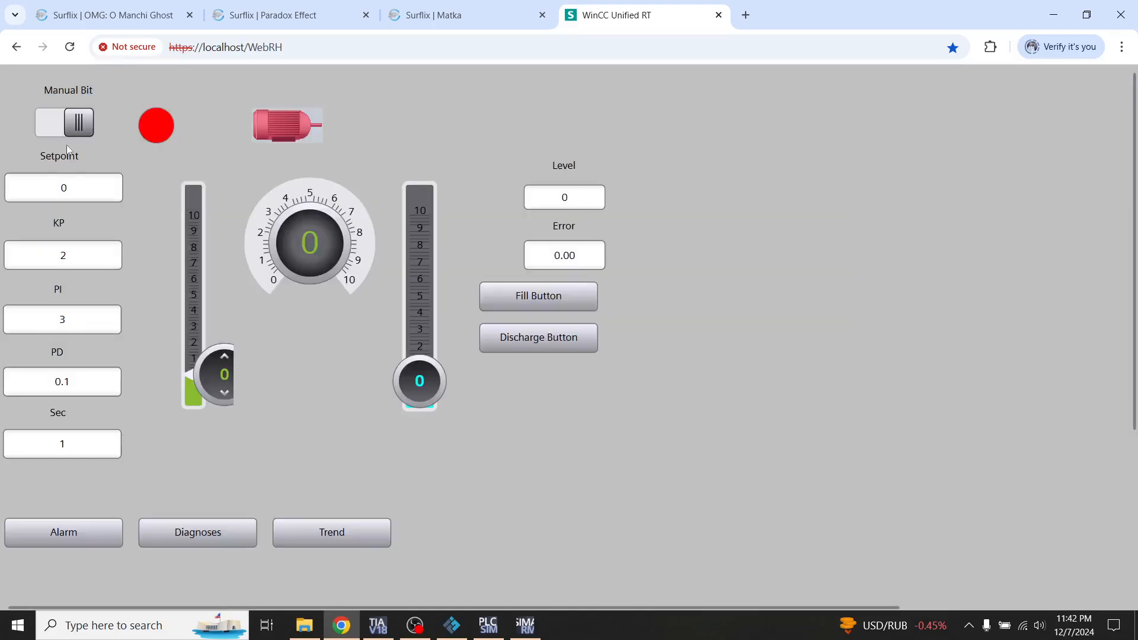
Set the Setpoint to 9.5 and toggle the Manual Bit switch on then off.
click(63, 188)
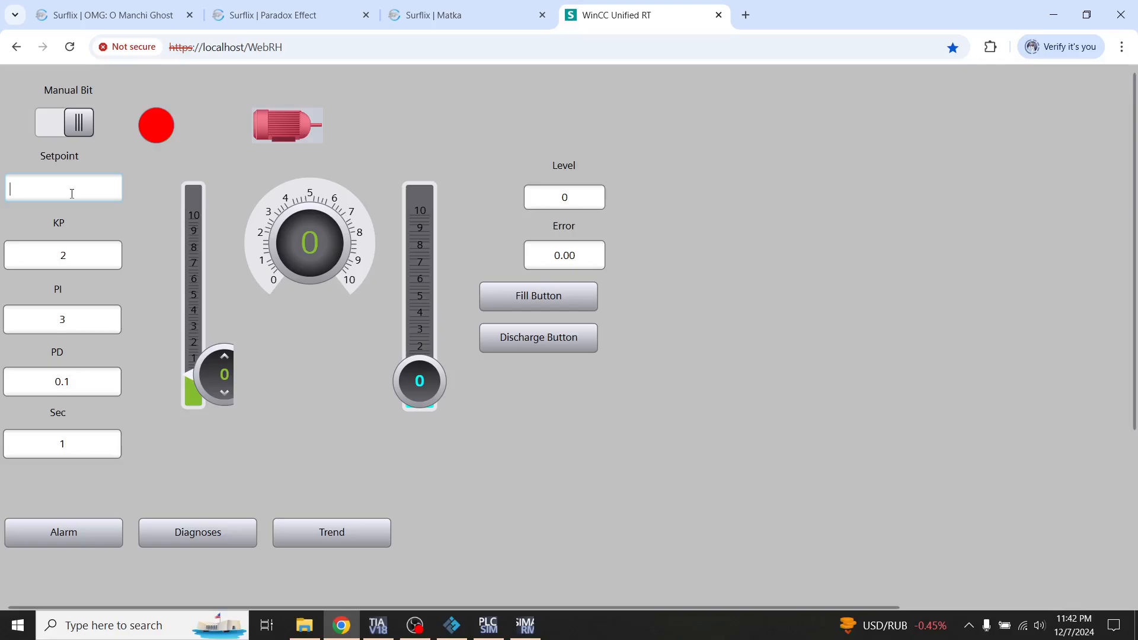
text(9.5)
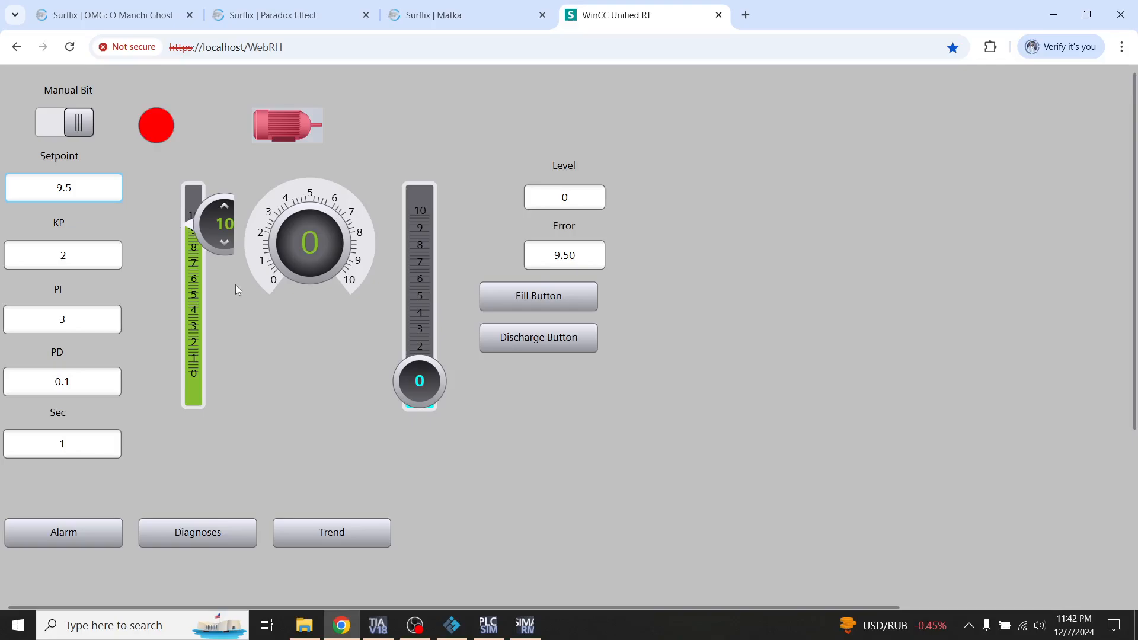
click(64, 122)
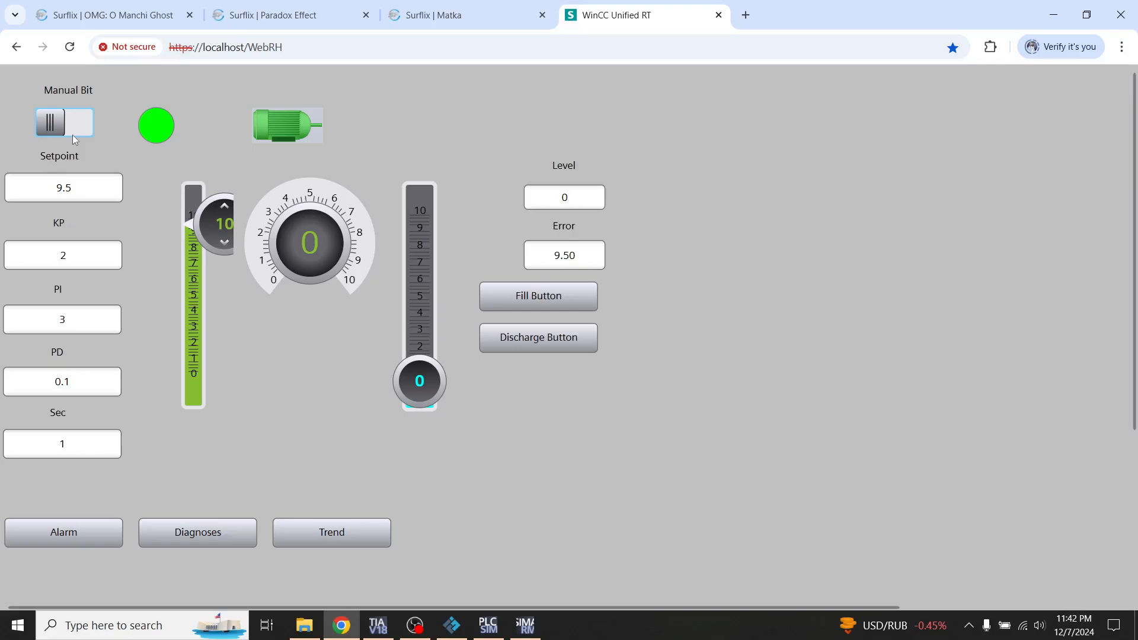
click(64, 121)
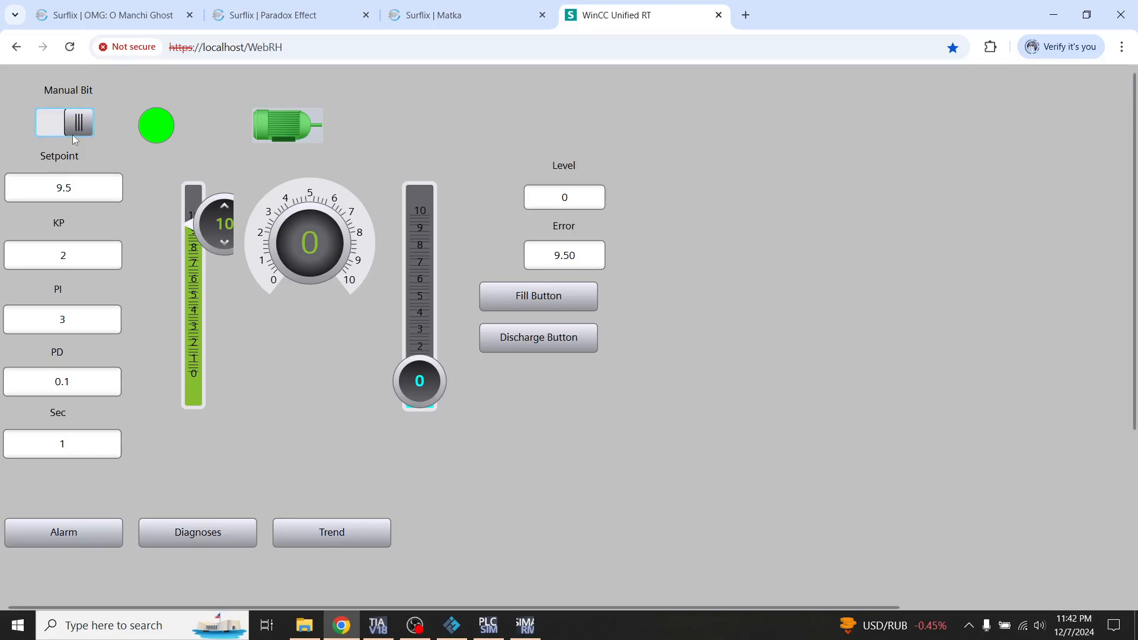
click(64, 121)
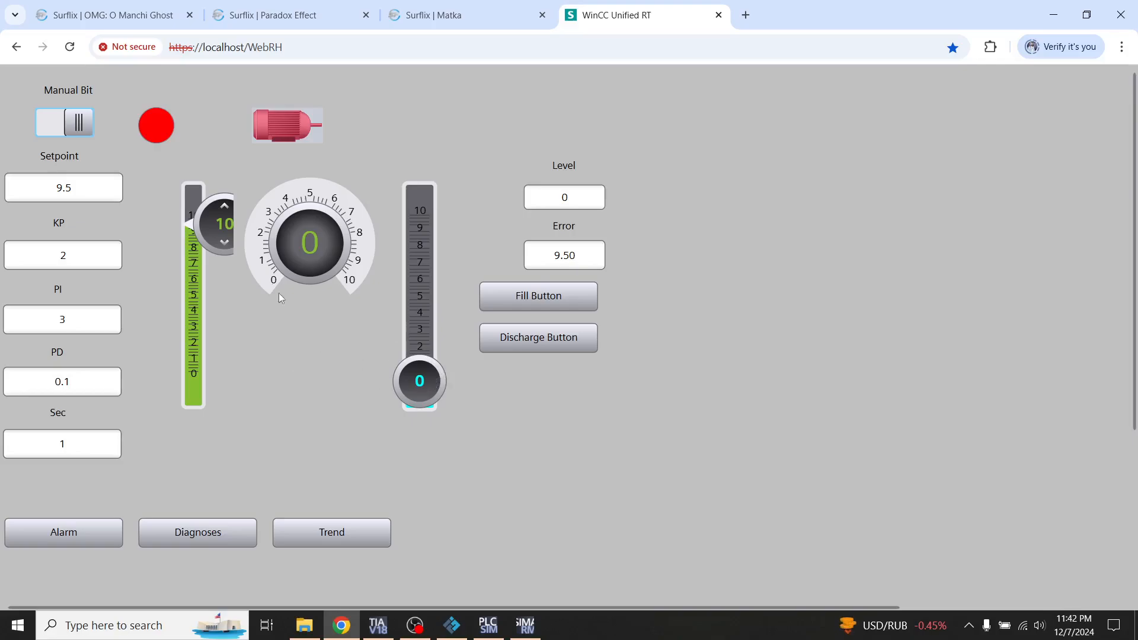
Lower the setpoint slider by one step with its down arrow.
click(224, 242)
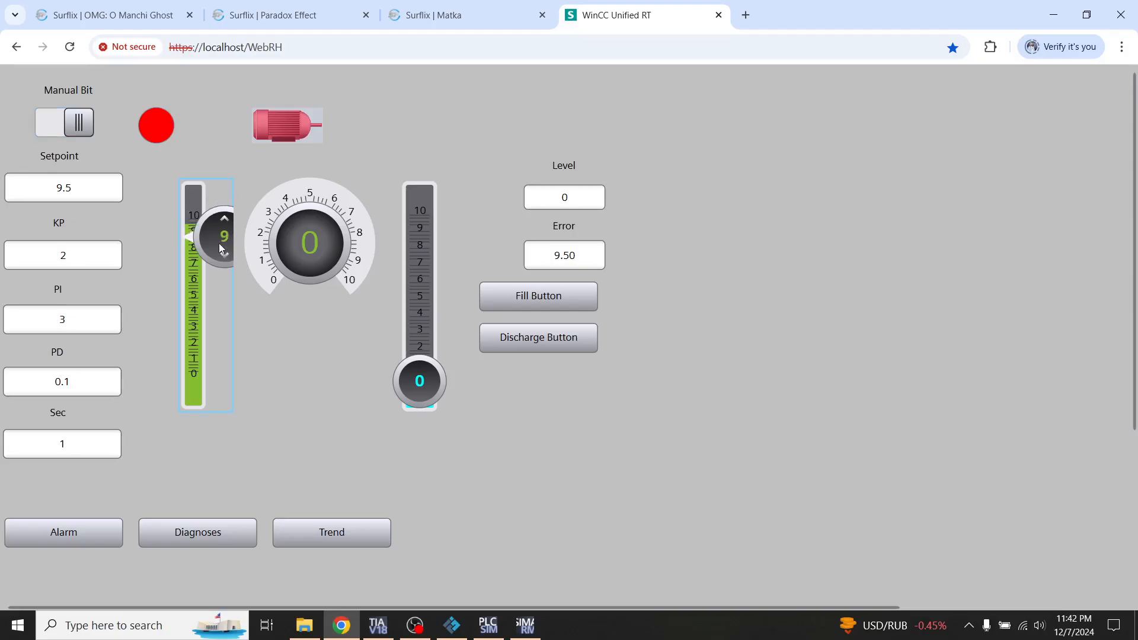
click(224, 260)
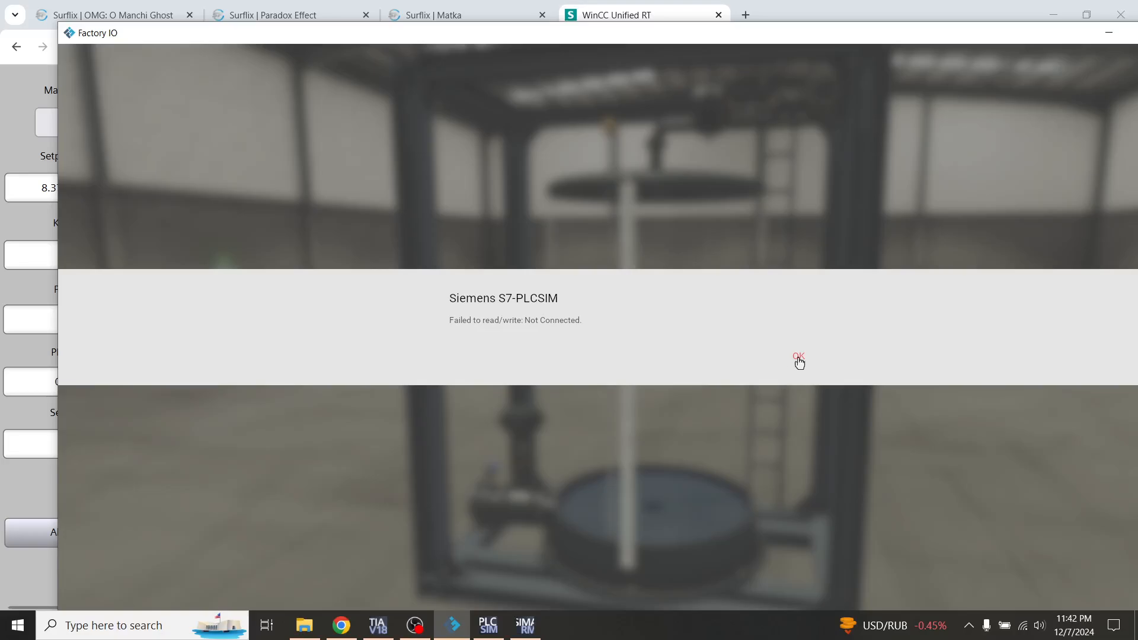
Dismiss the PLCSIM error, connect the S7-PLCSIM driver and return to the 3D tank scene.
click(796, 358)
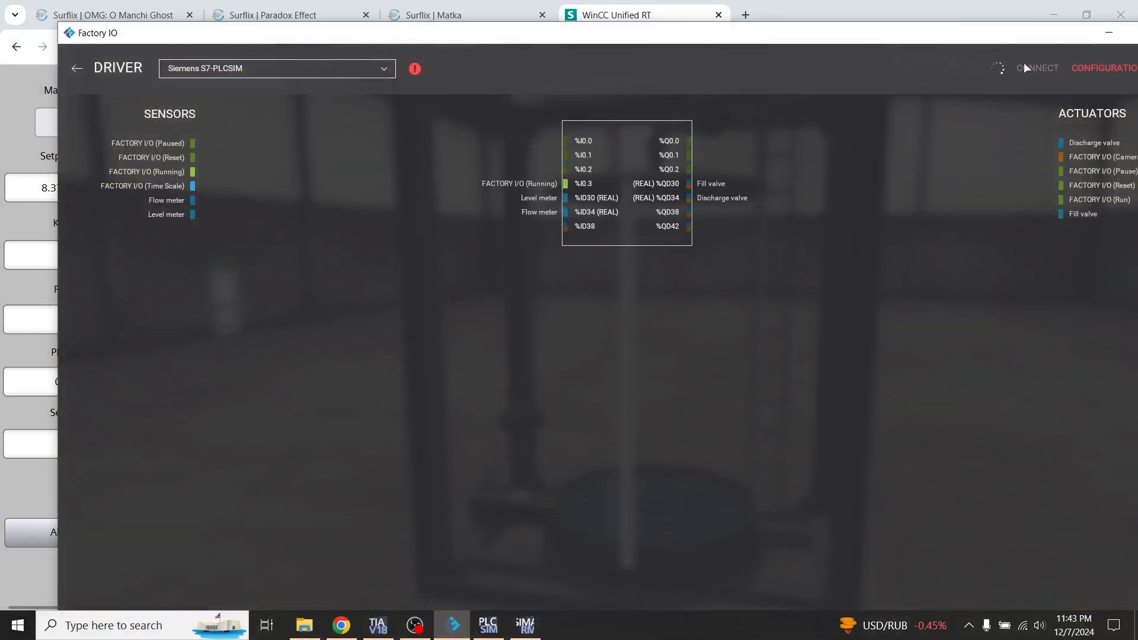
mouse_move(755, 260)
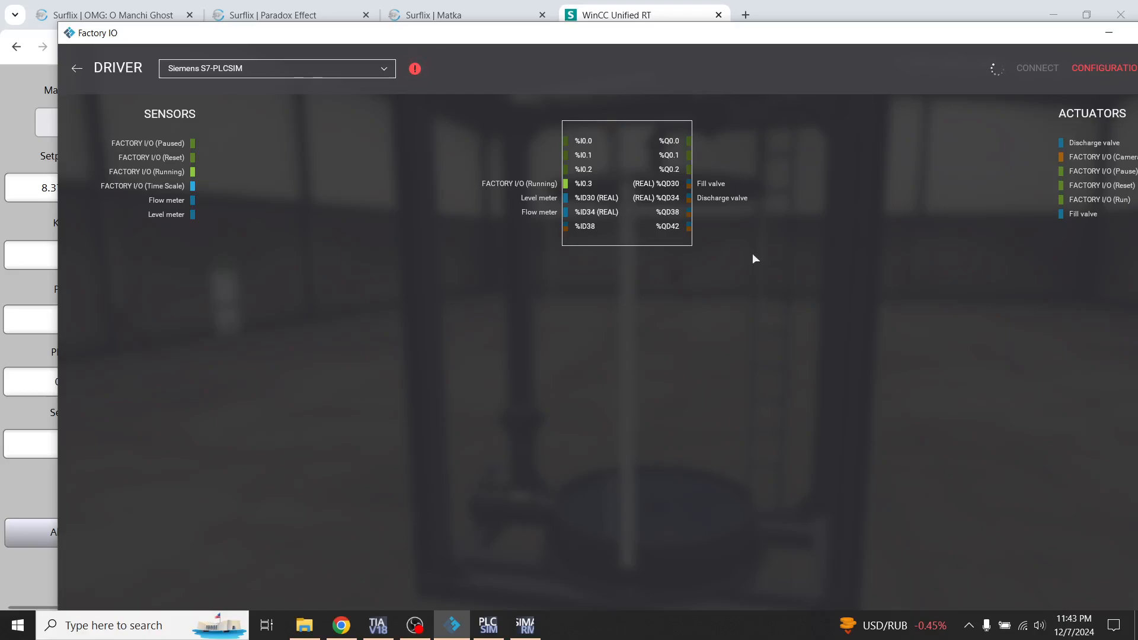
click(1037, 68)
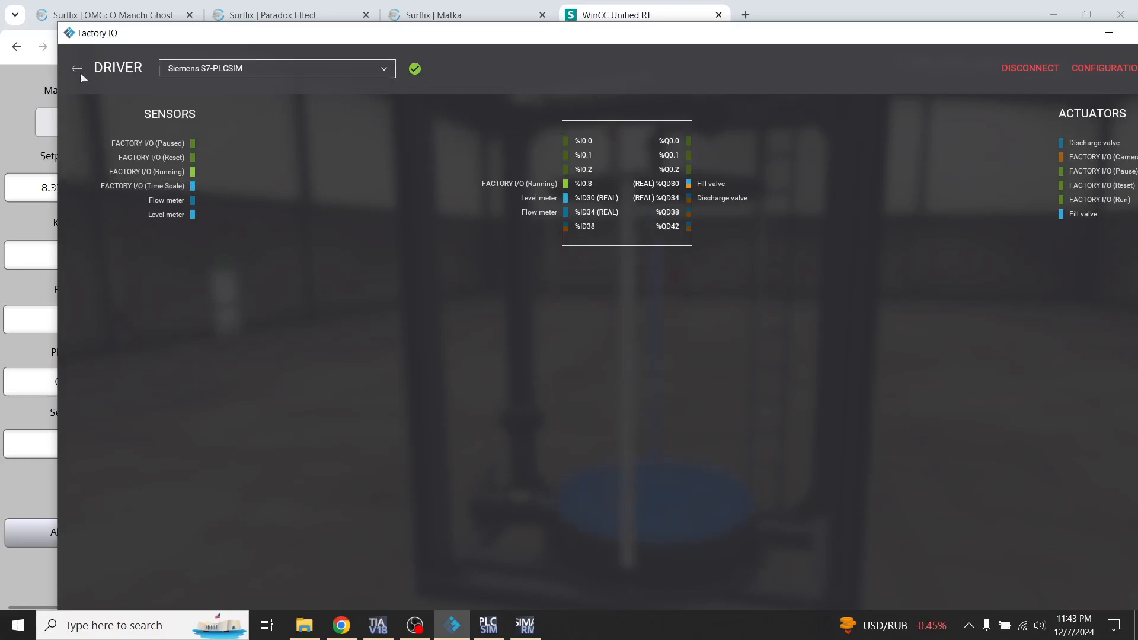
click(76, 68)
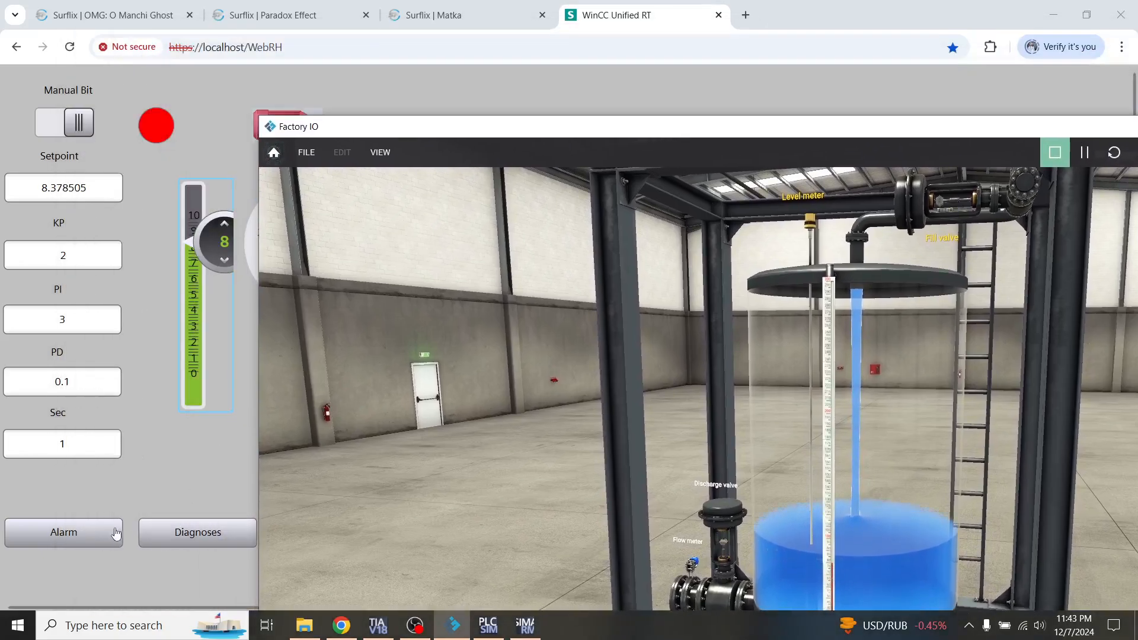
View the active alarm list showing the Low level Alarm, then return to the main screen.
click(63, 532)
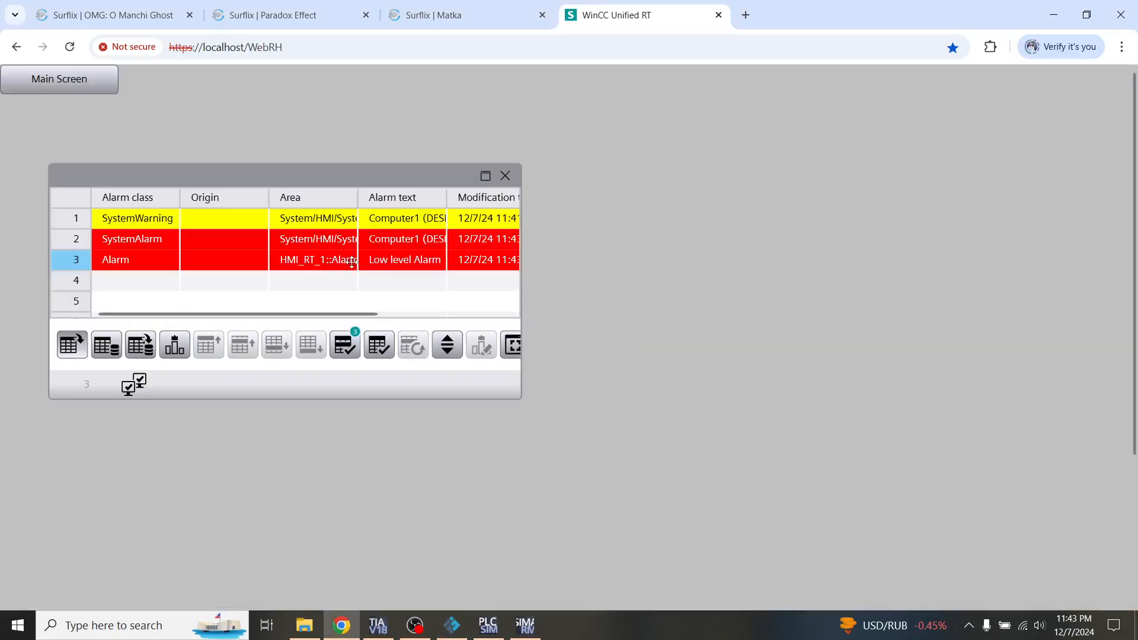
mouse_move(413, 271)
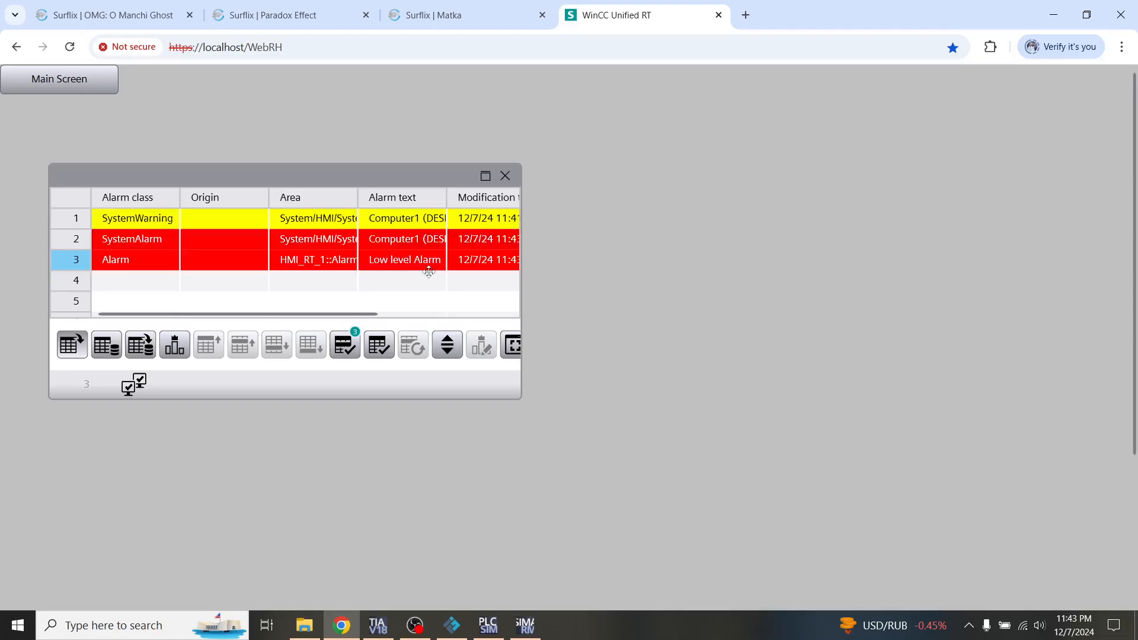
mouse_move(430, 259)
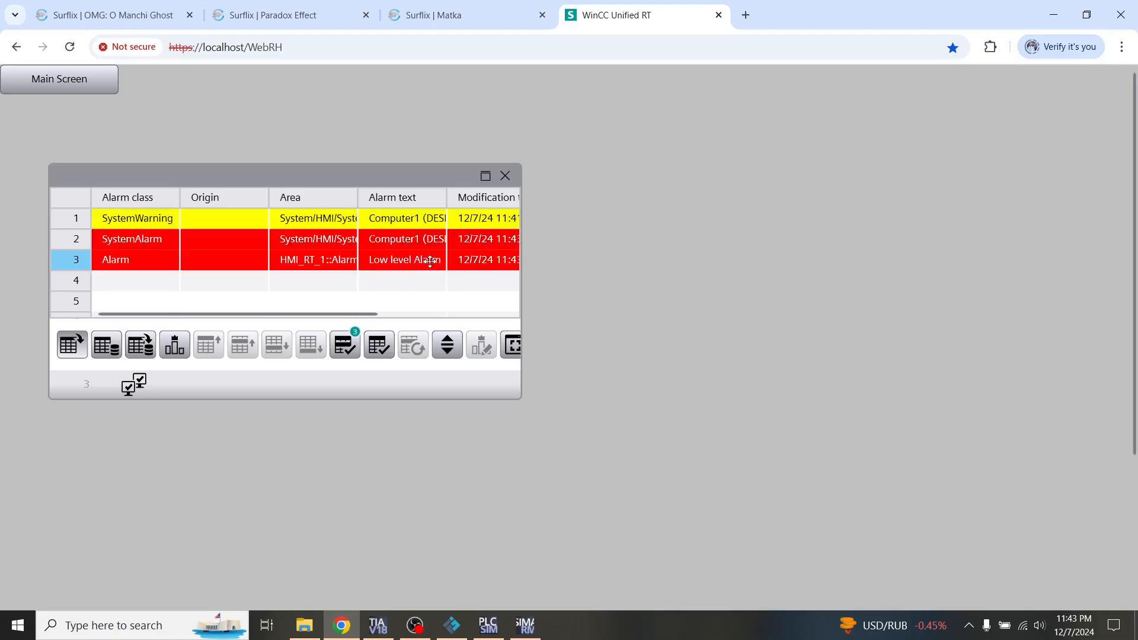
mouse_move(115, 83)
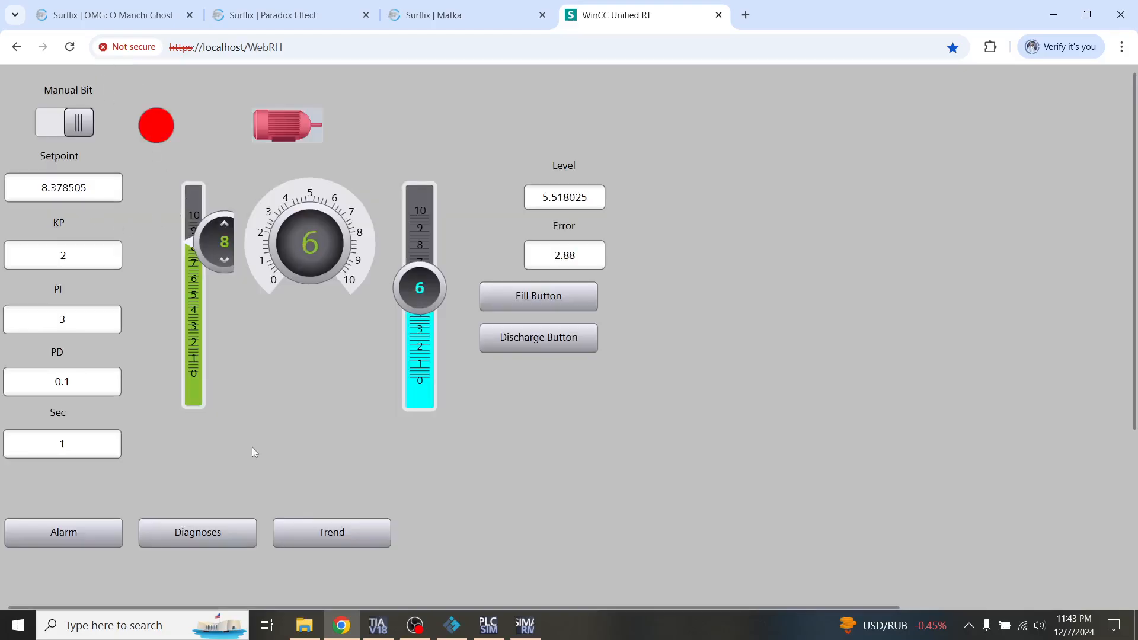
click(375, 625)
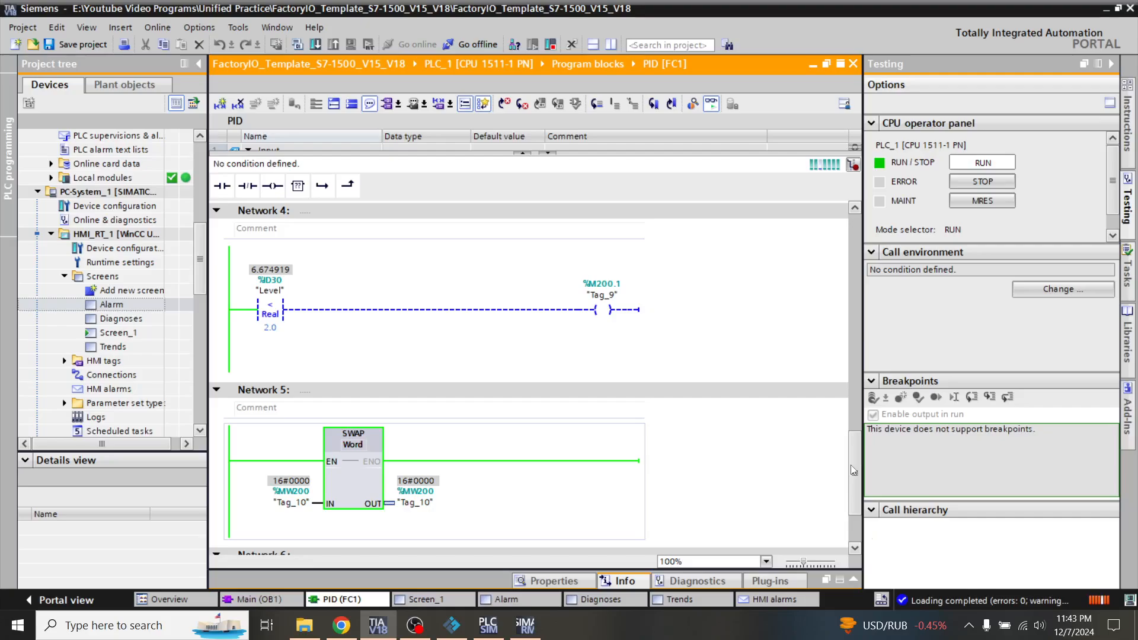
Review the Level comparisons against 8.5 and 2.0 in PID [FC1], then switch to the browser runtime.
scroll(up, 3)
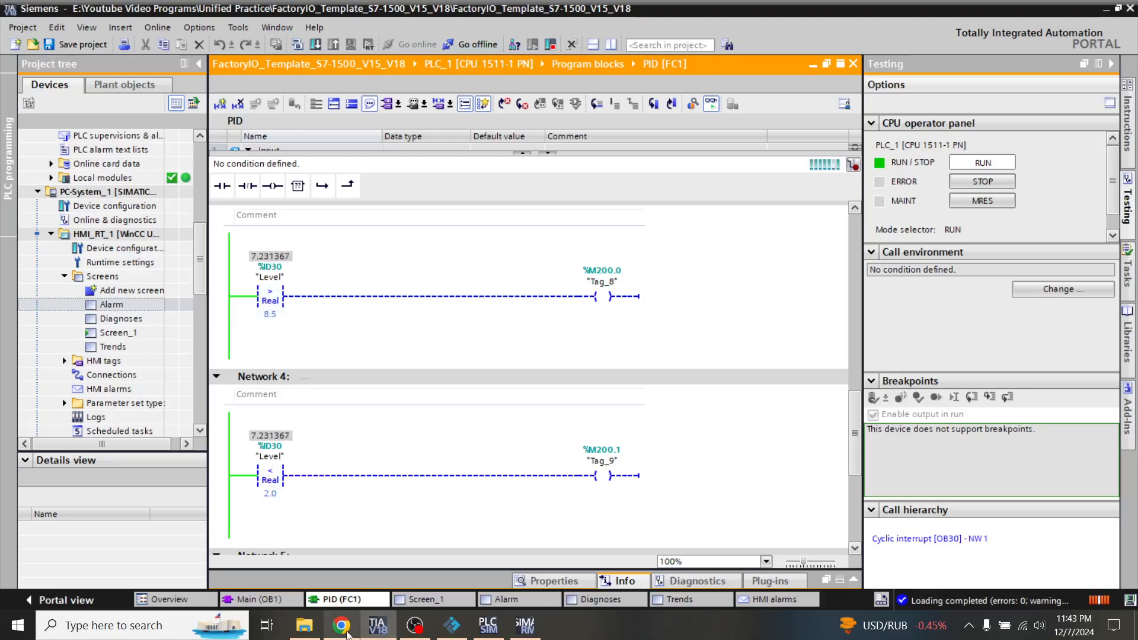
click(341, 625)
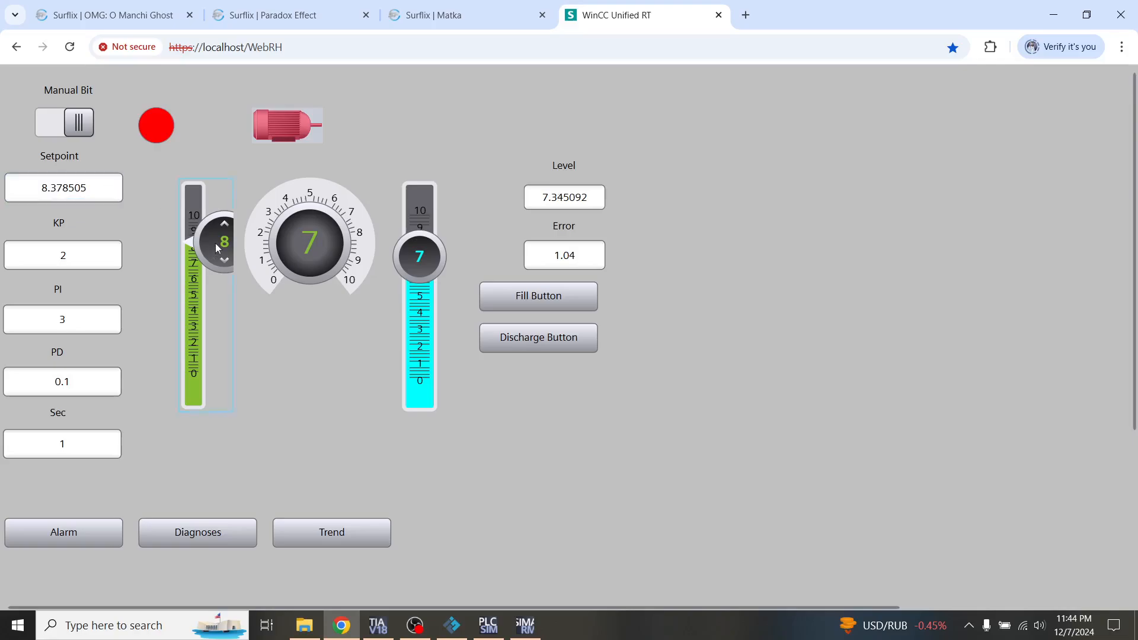
Raise the setpoint slider to 10 and bring up the alarm list.
click(224, 223)
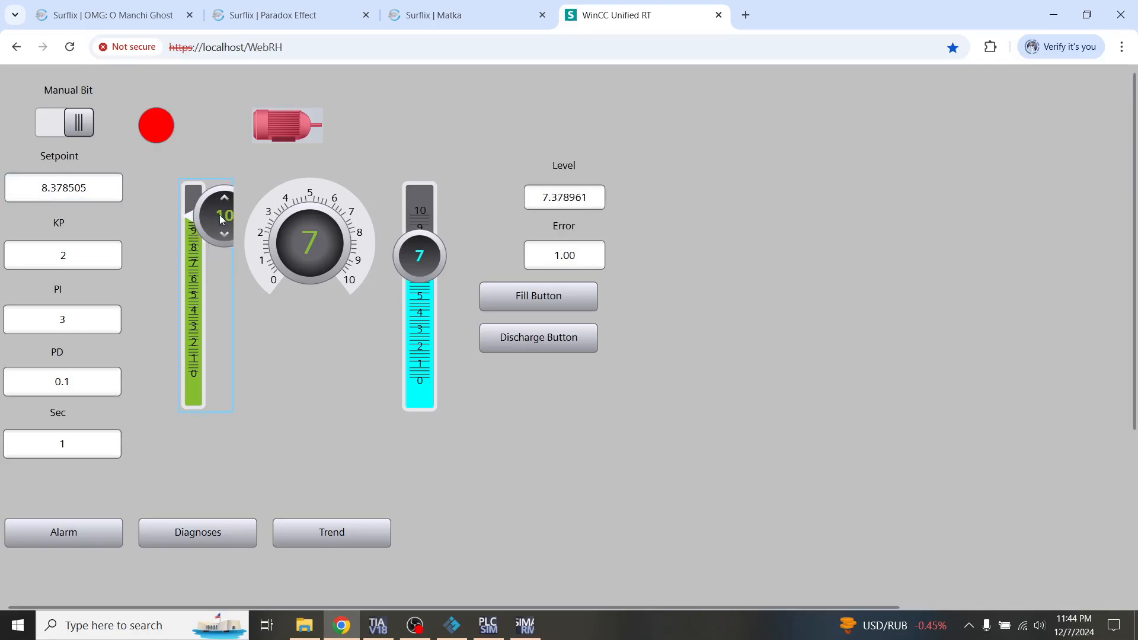
click(223, 198)
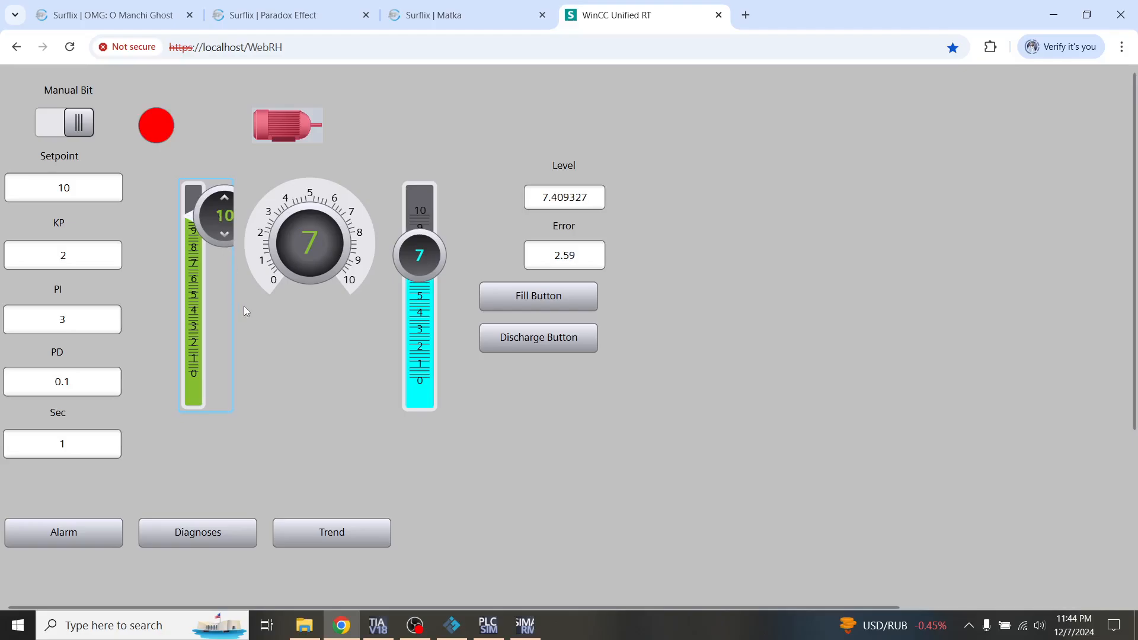
click(63, 532)
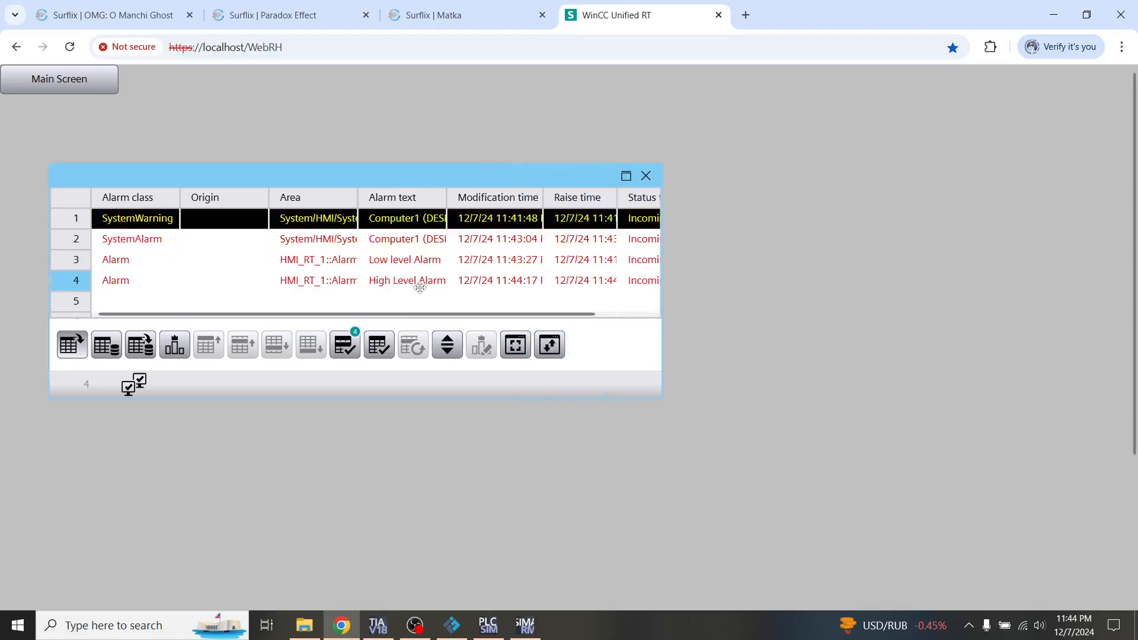
Select the High Level Alarm row, then show the hidden system tray icons.
click(645, 175)
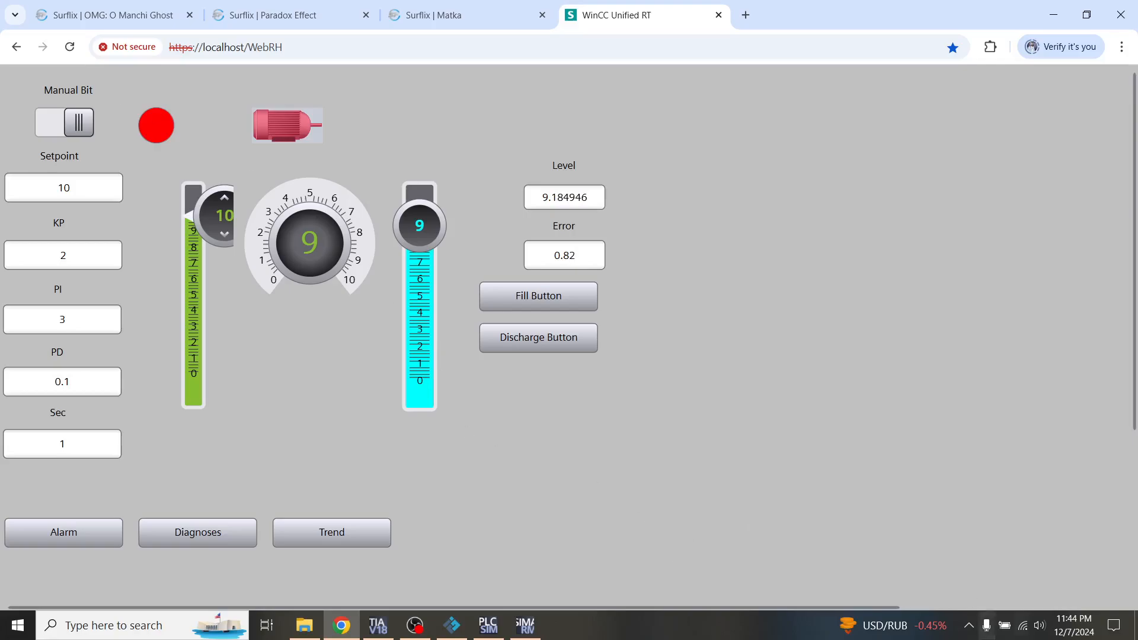
click(968, 625)
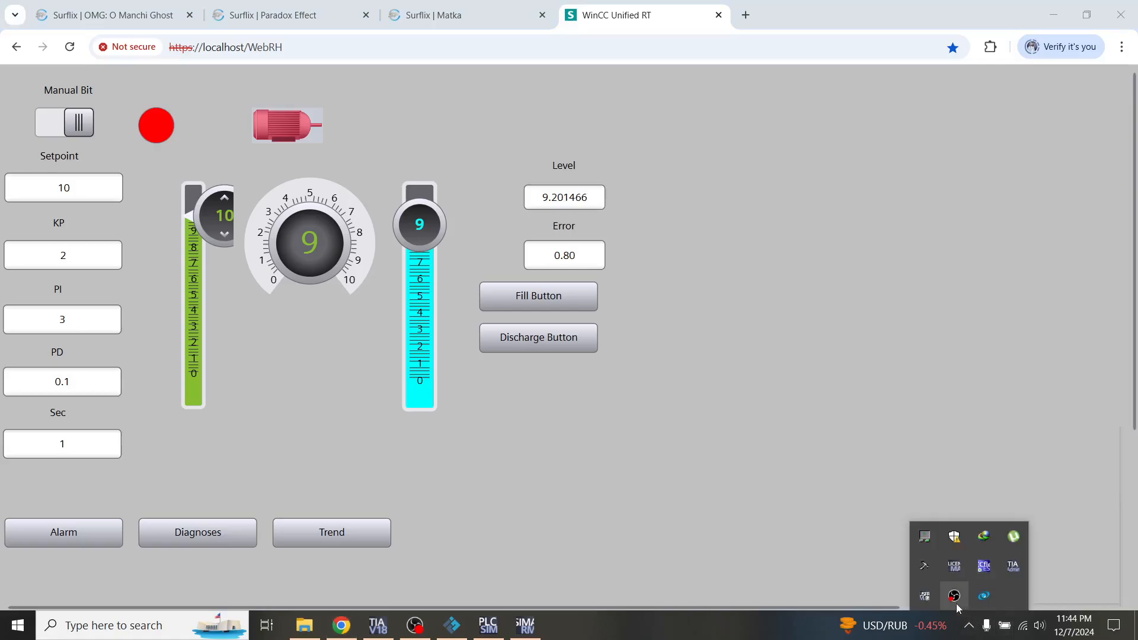